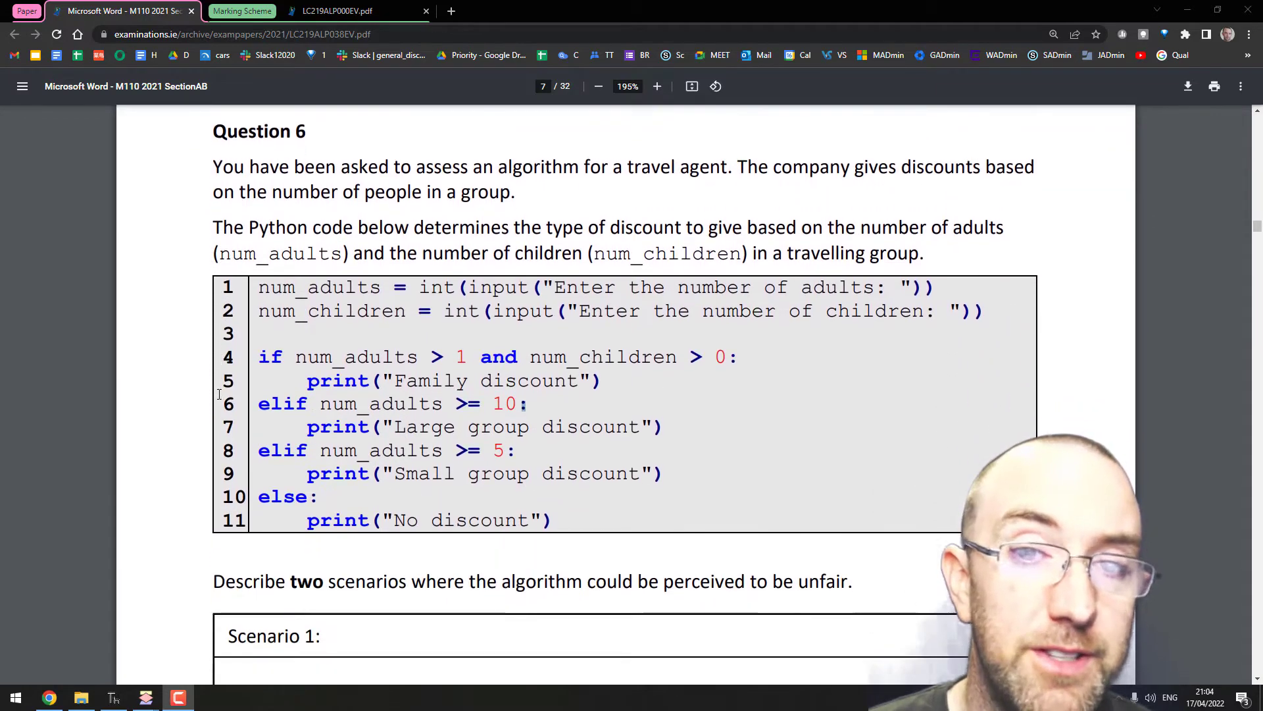
- Review the discount program code in q6.py, scrolling through and highlighting words
scroll("down", 3)
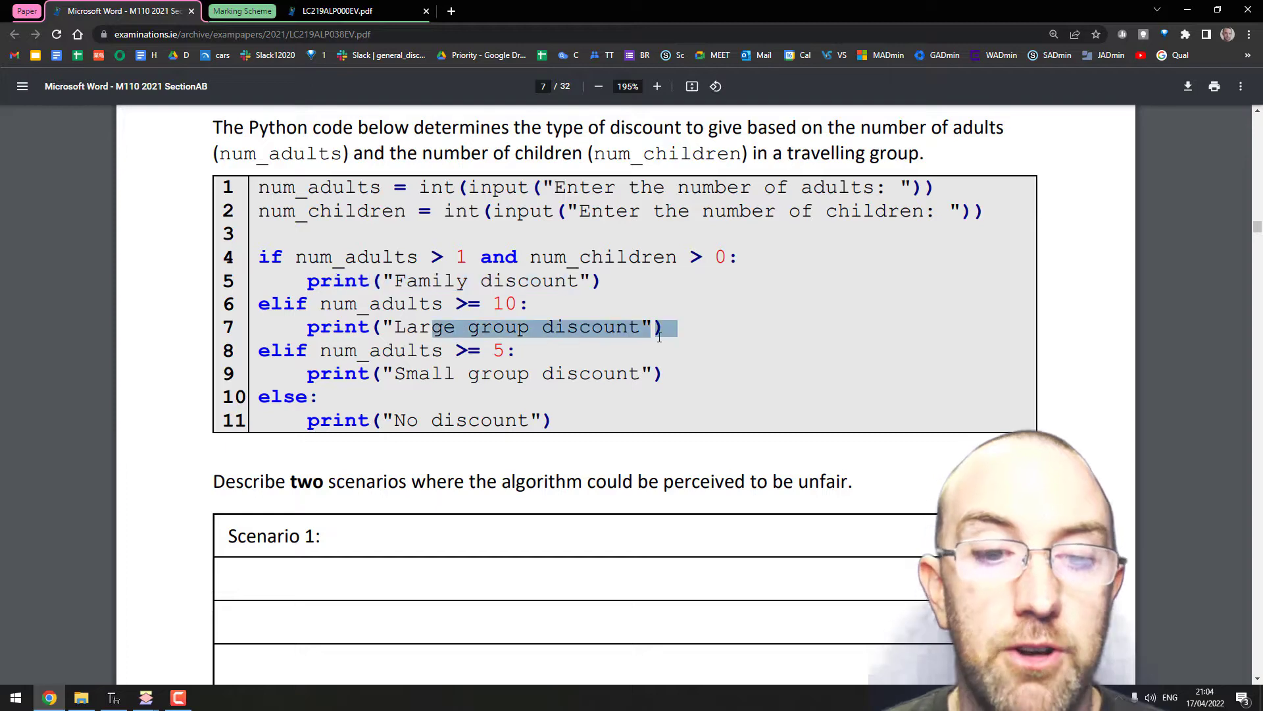
left_click(567, 408)
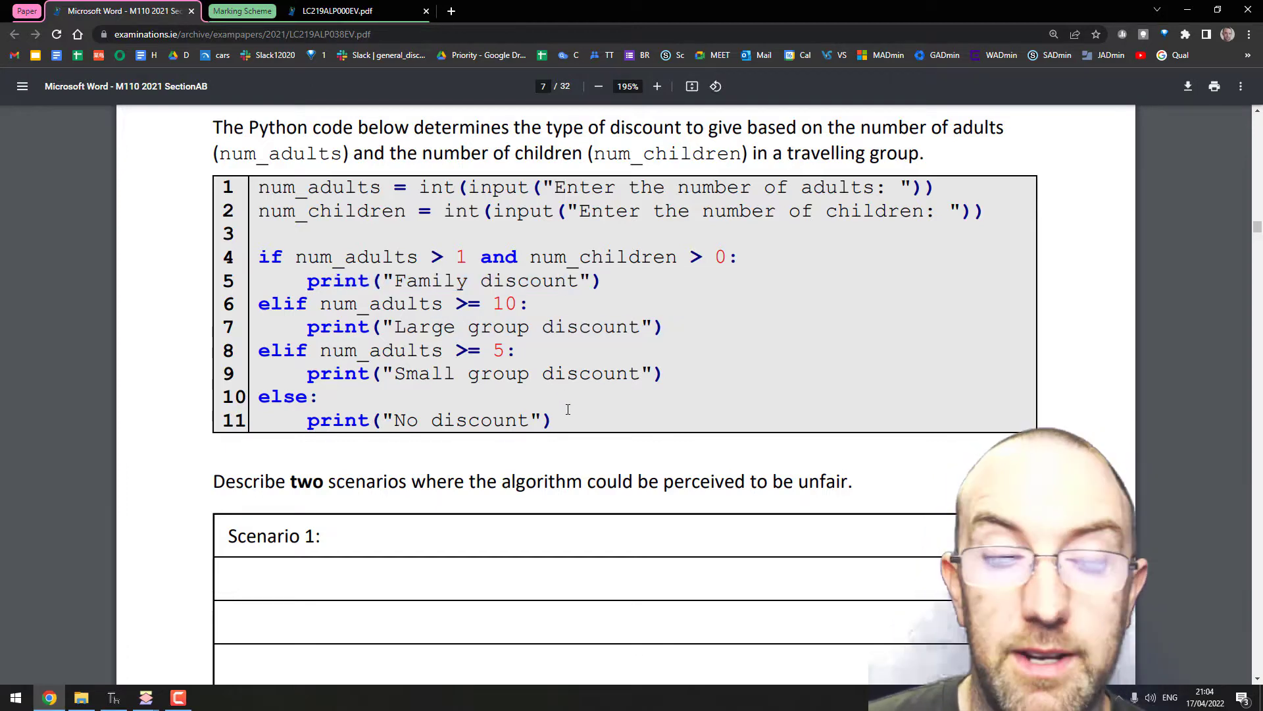
scroll("down", 3)
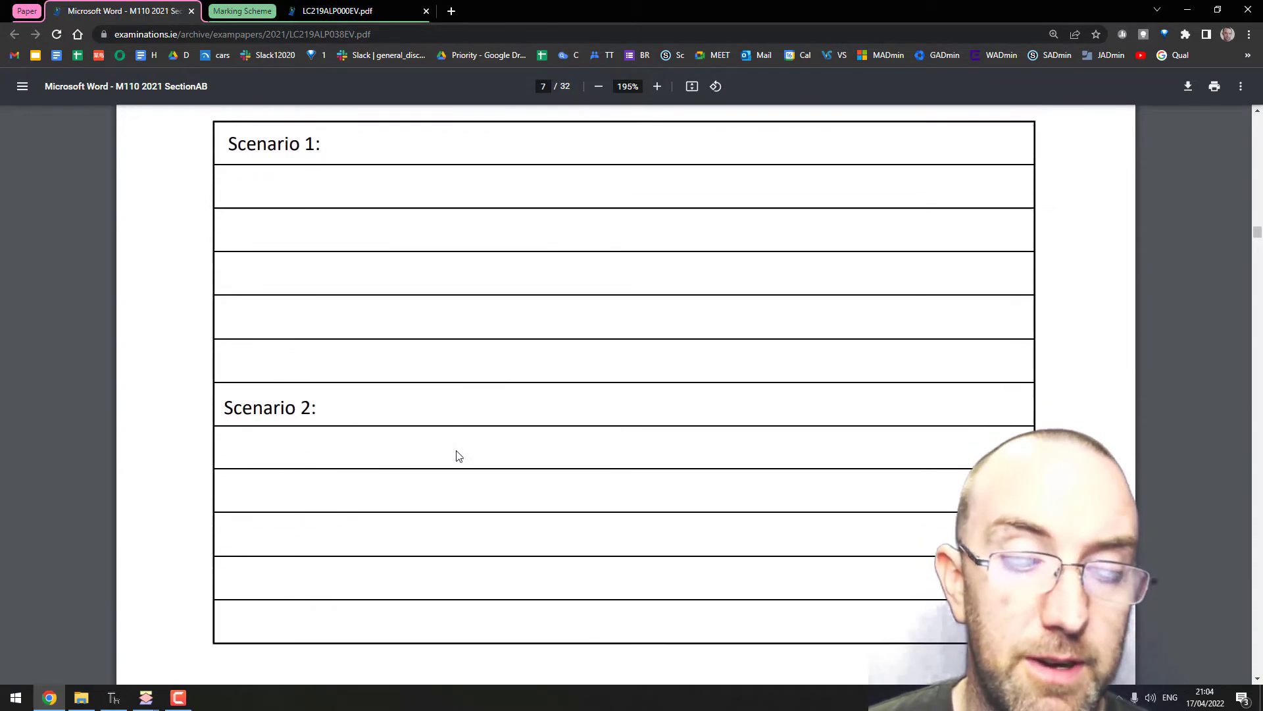
scroll("up", 3)
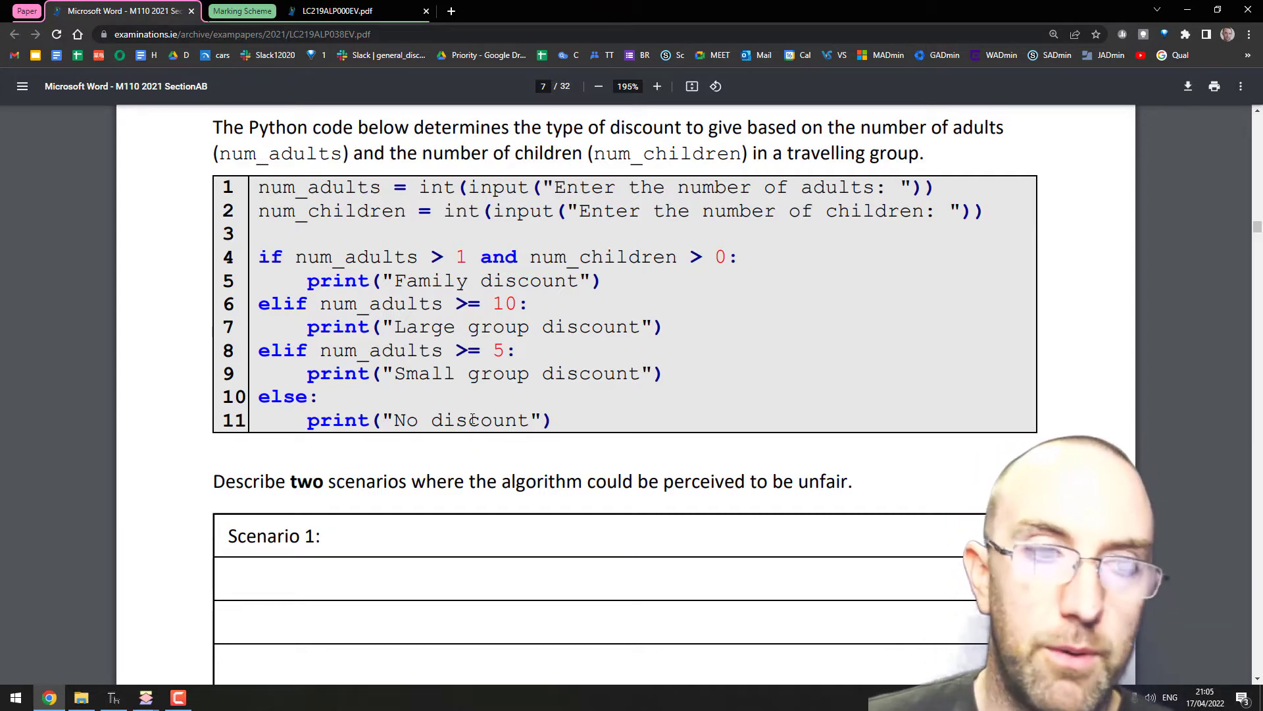
mouse_move(144, 698)
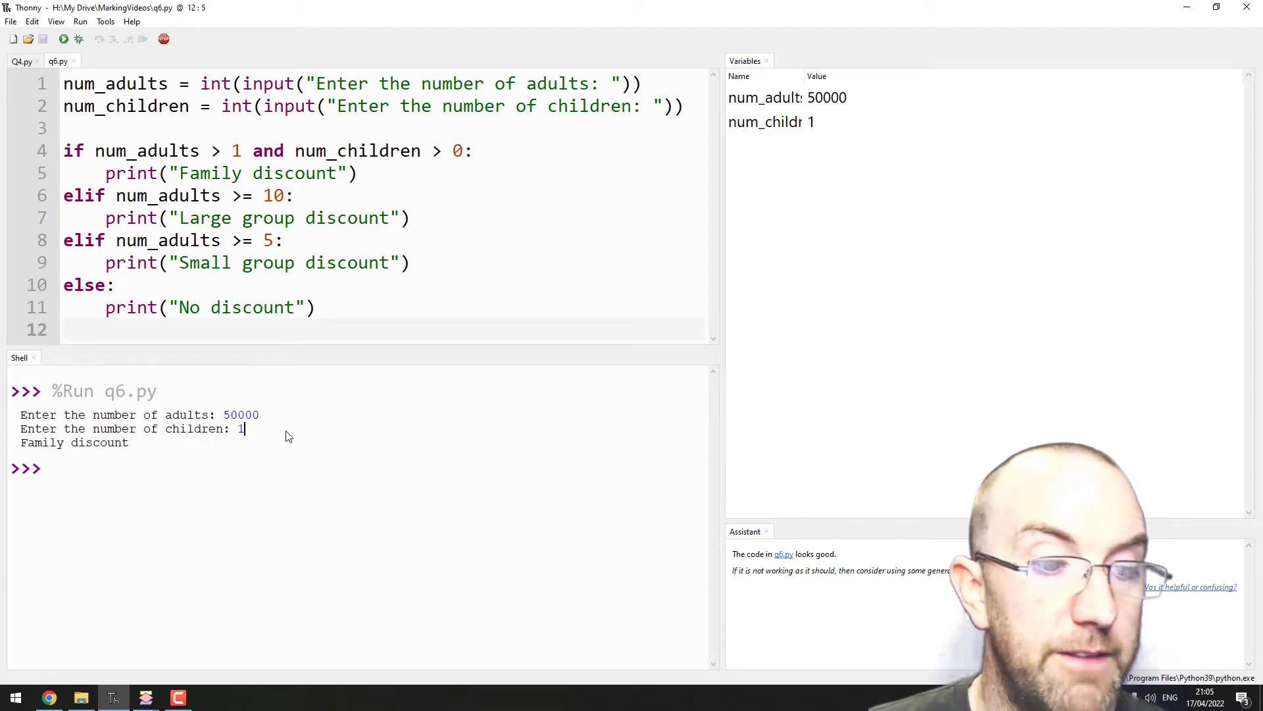
double_click(240, 414)
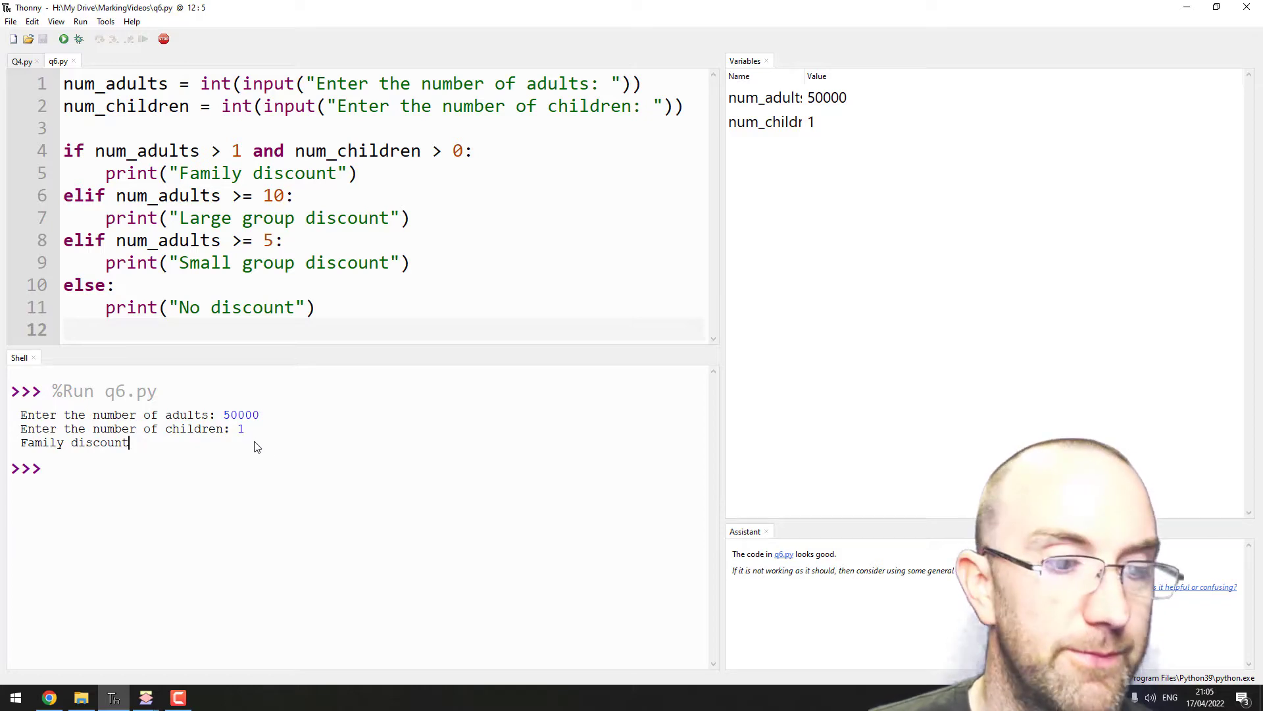
mouse_move(228, 481)
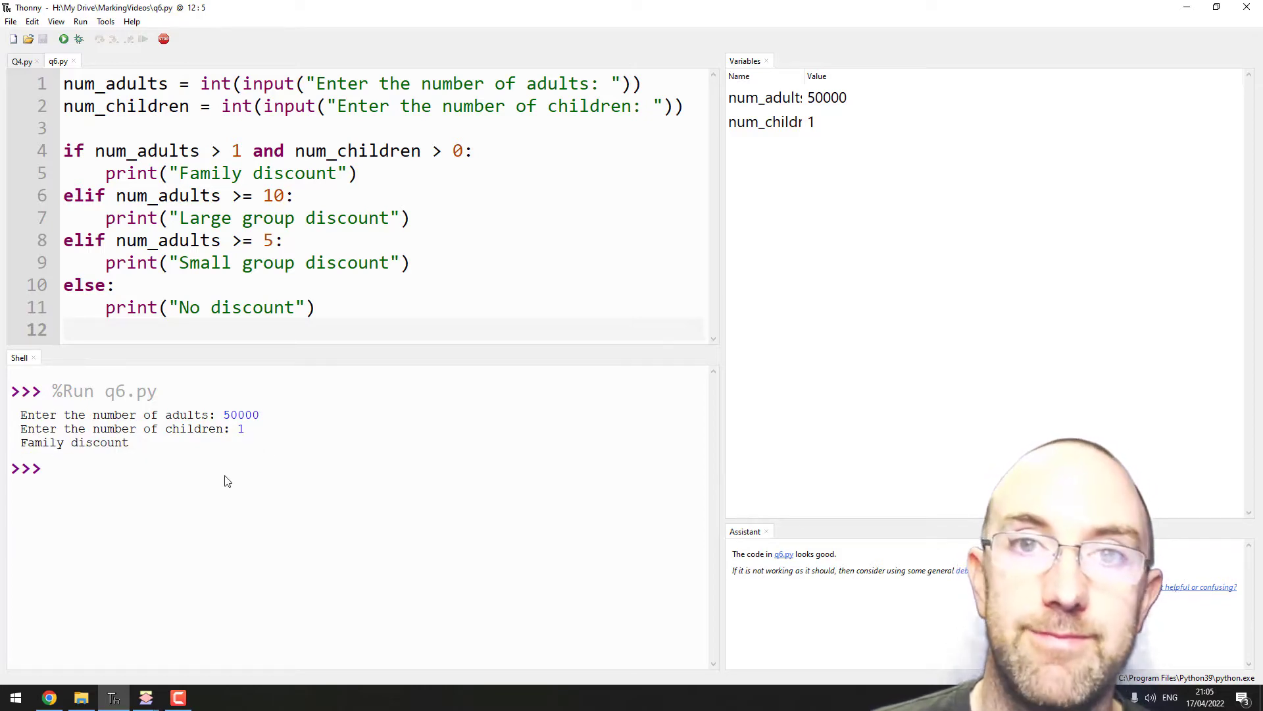
double_click(241, 415)
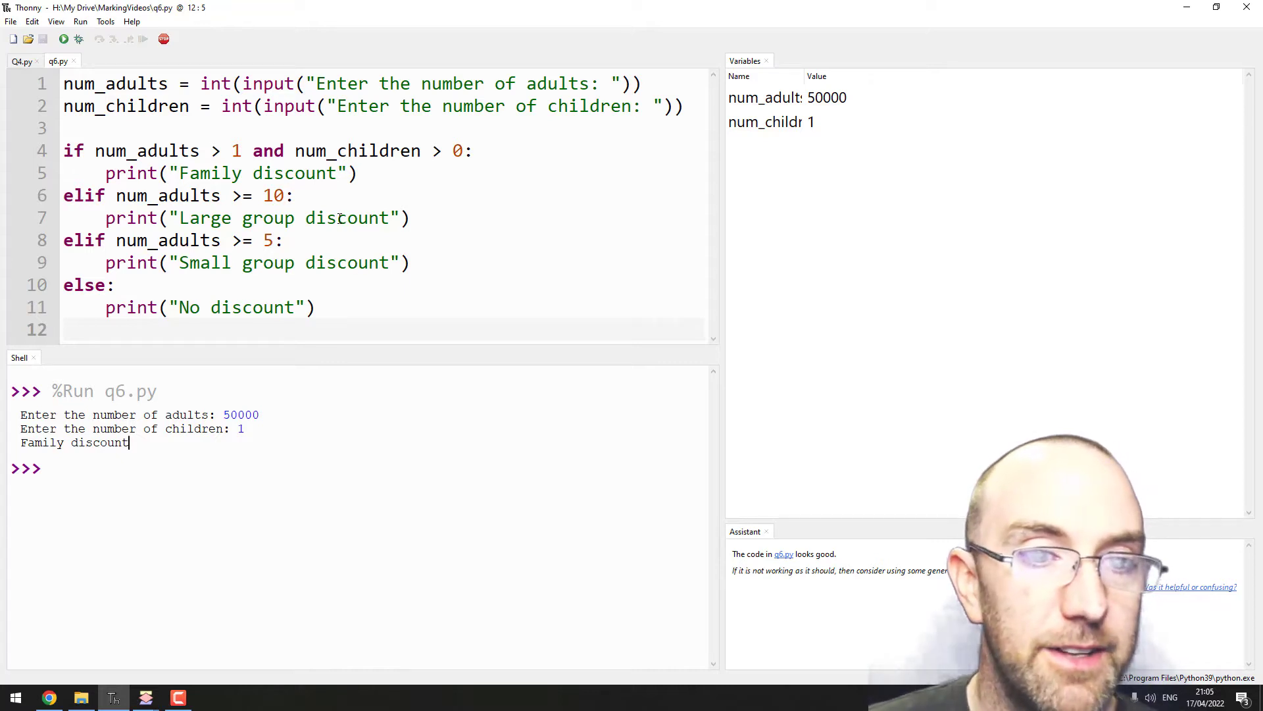
- Clear all earlier output from the Shell pane via its context menu
right_click(387, 483)
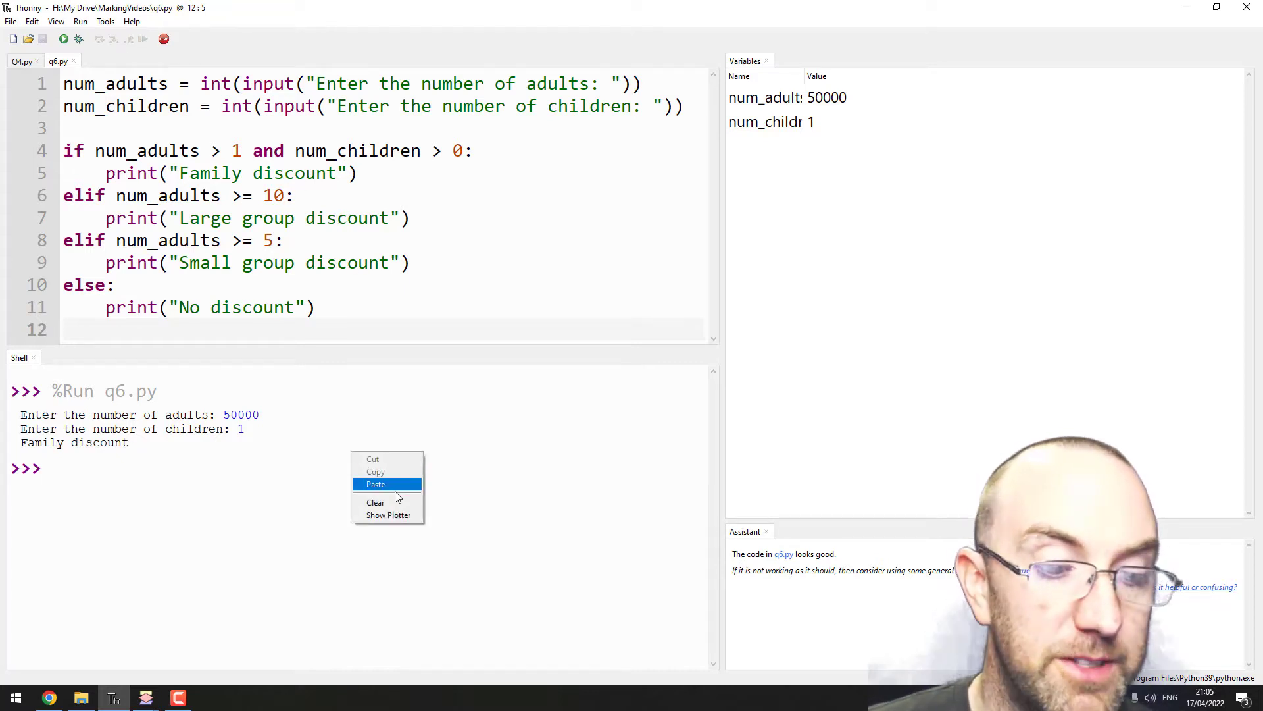
left_click(375, 501)
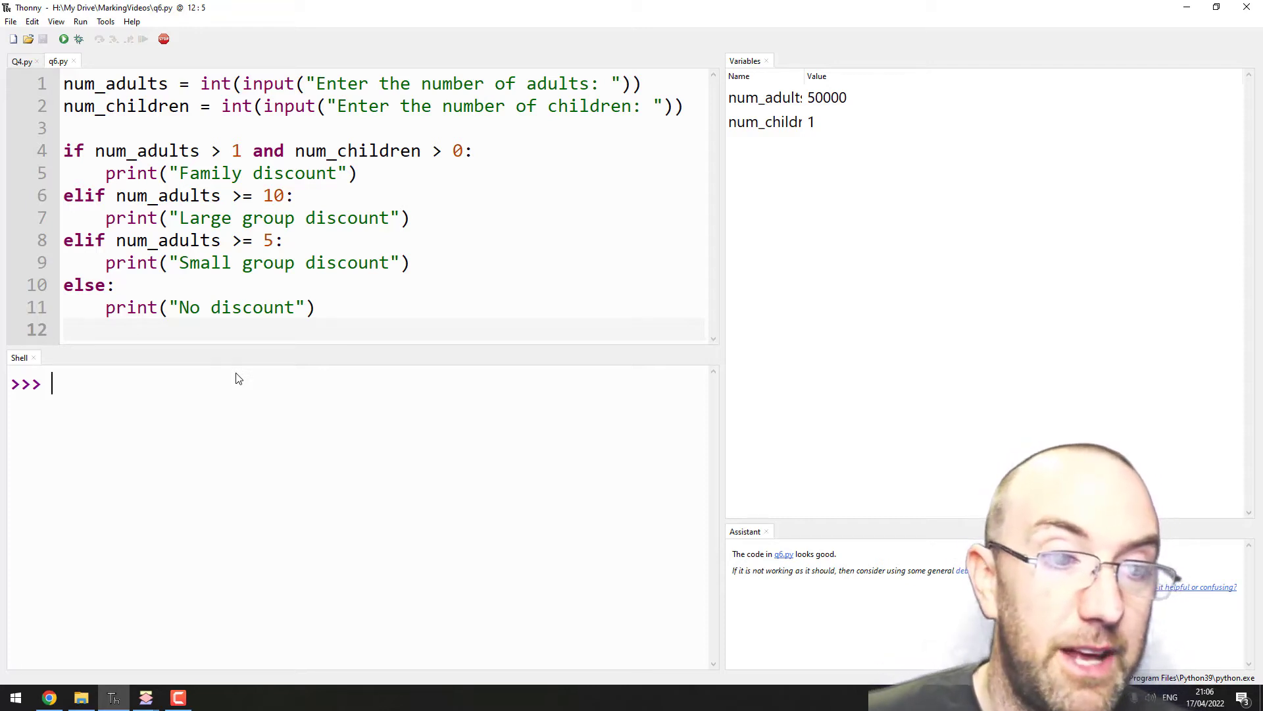
mouse_move(209, 391)
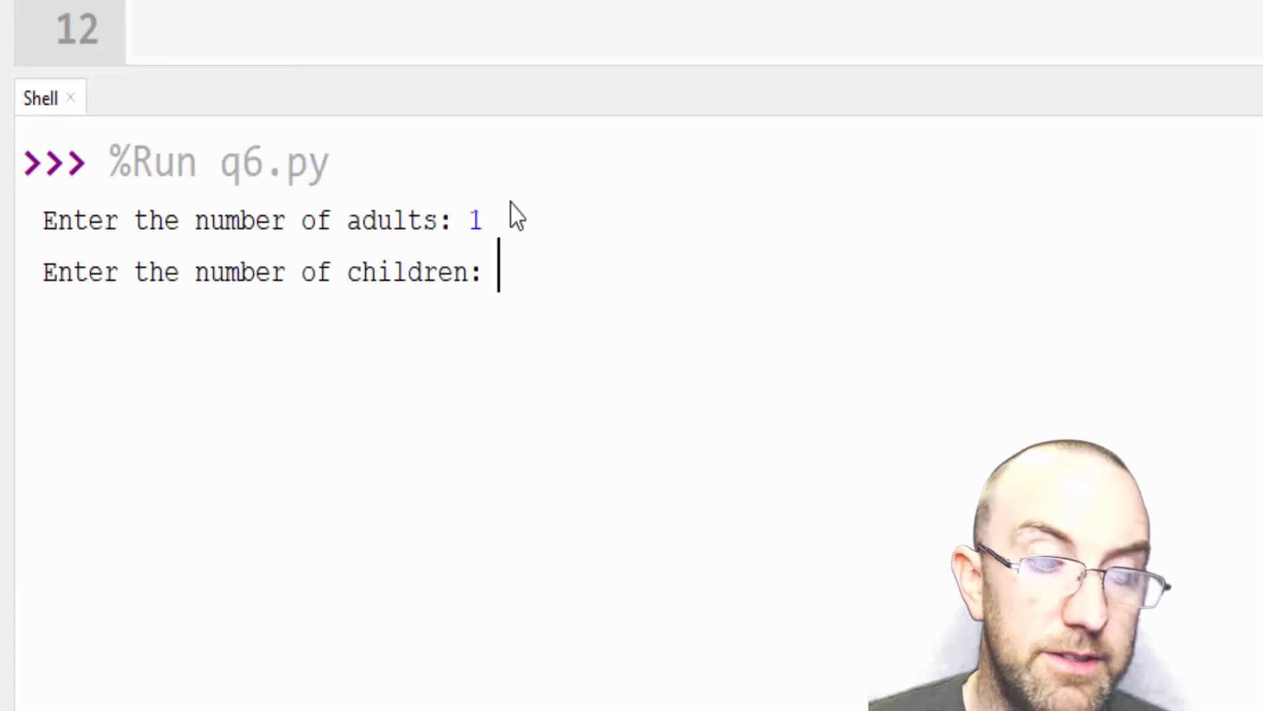
- Enter 1000000 children for the run and see No discount reported in the shell
type("100")
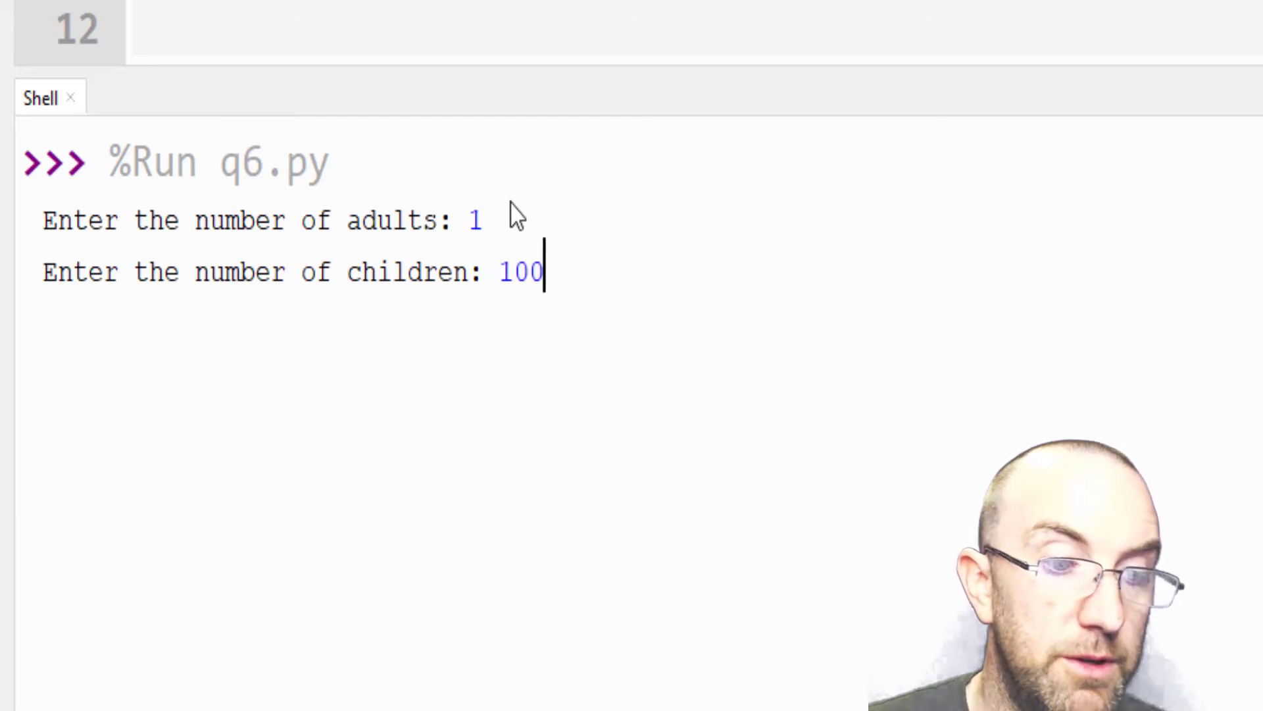
type("0000")
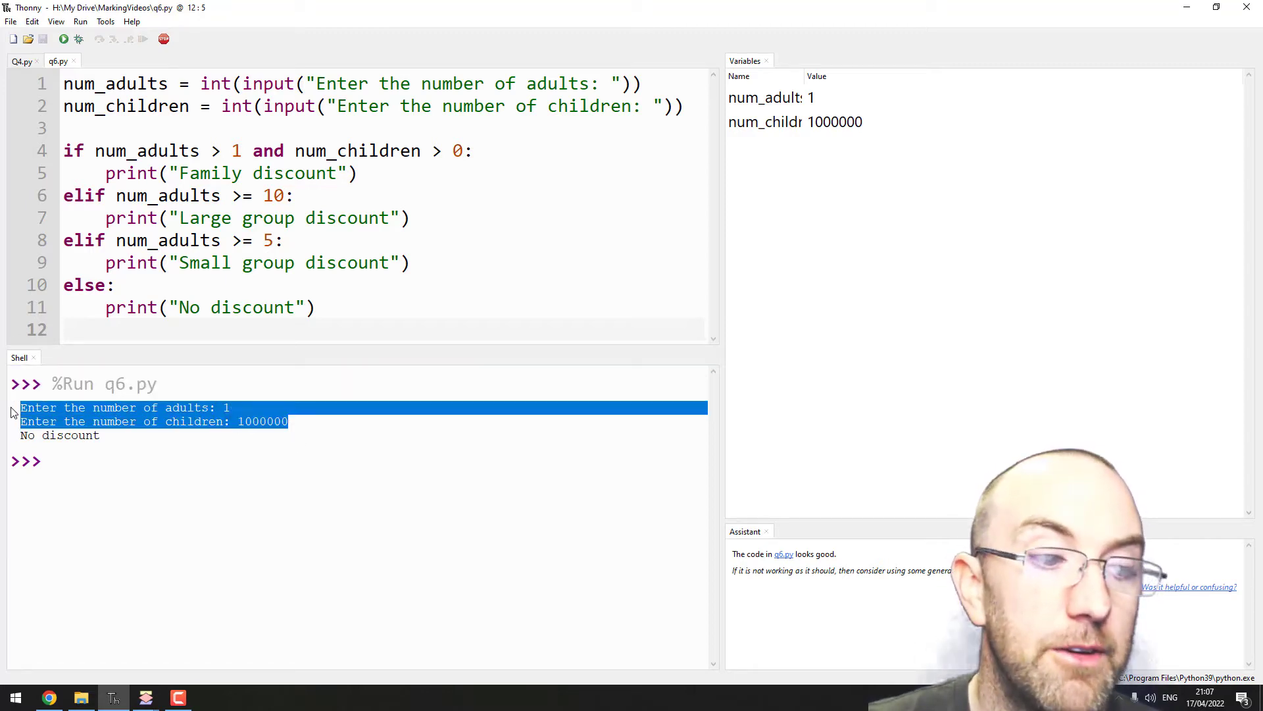
left_click(271, 428)
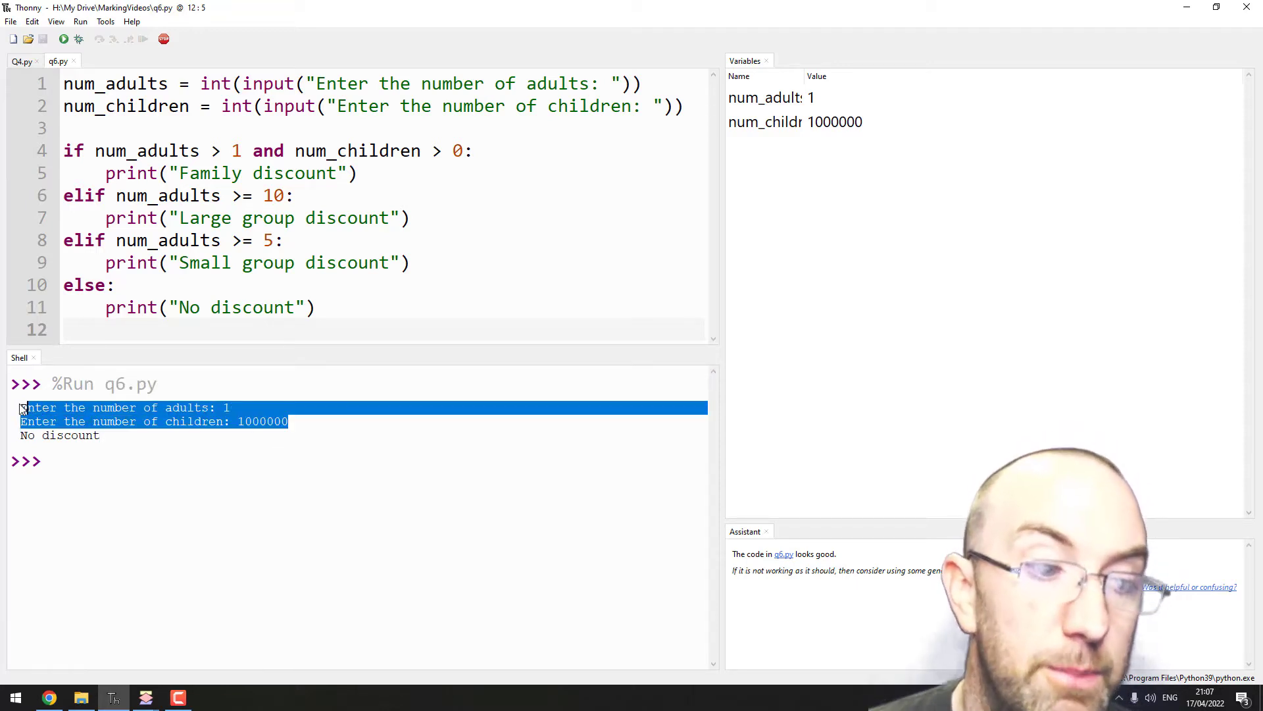
left_click(215, 447)
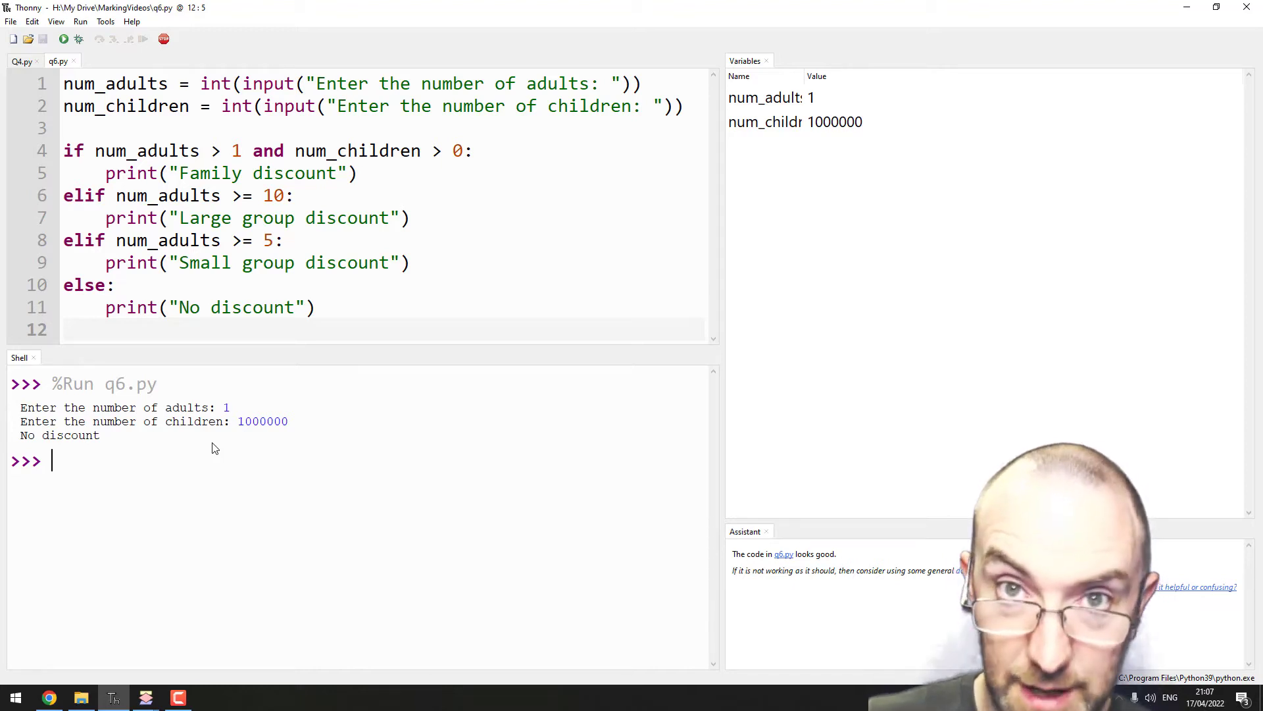
mouse_move(177, 460)
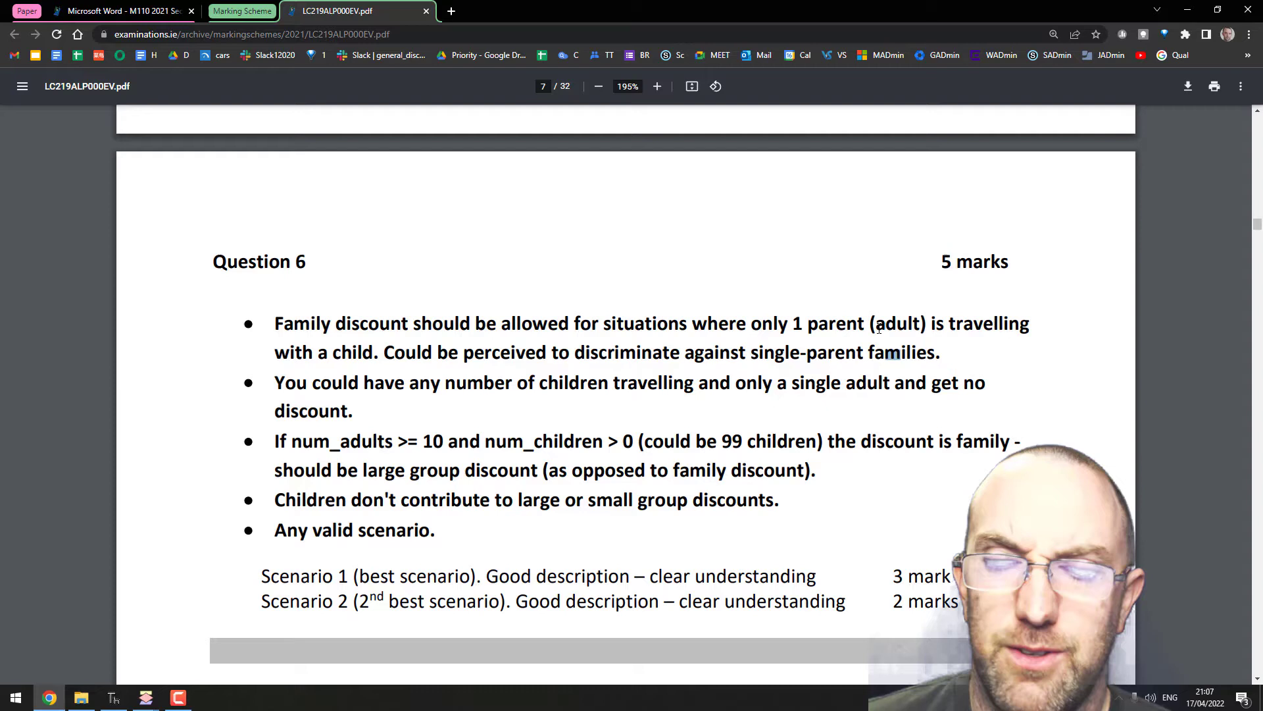
- Read the marking scheme's Question 6 answer points in Chrome, then return to q6.py in Thonny
scroll("down", 3)
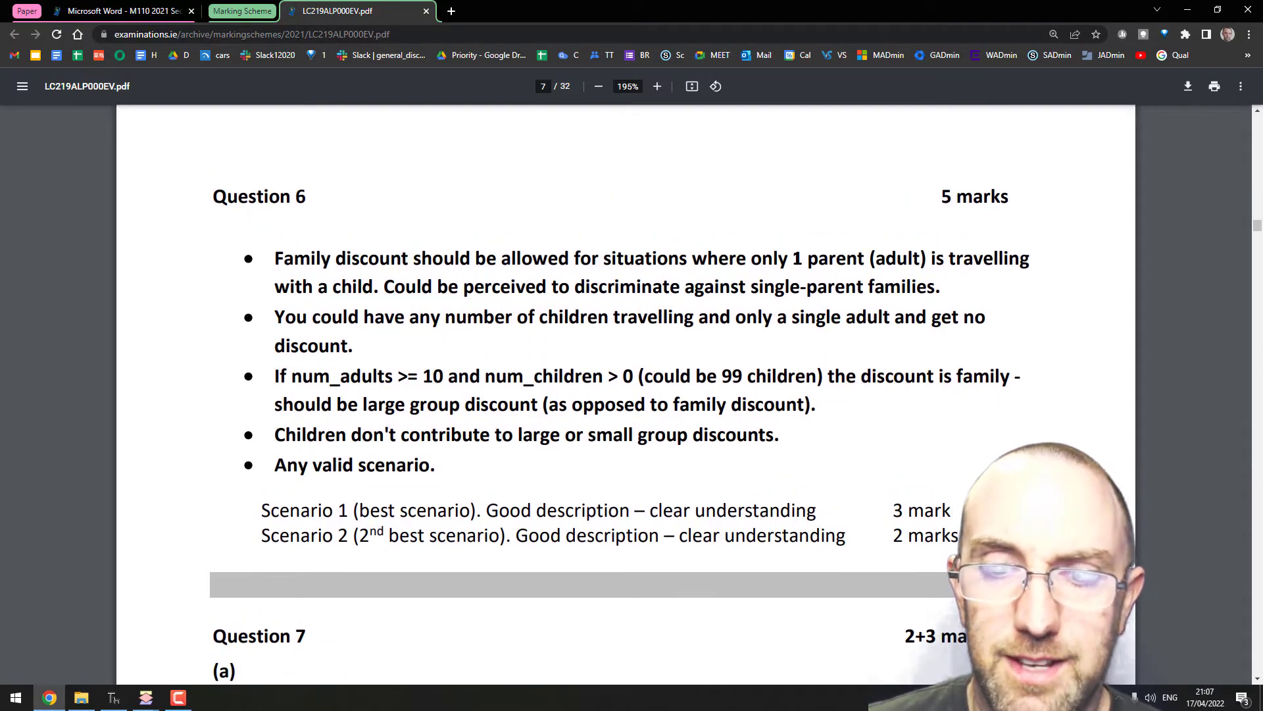
double_click(988, 258)
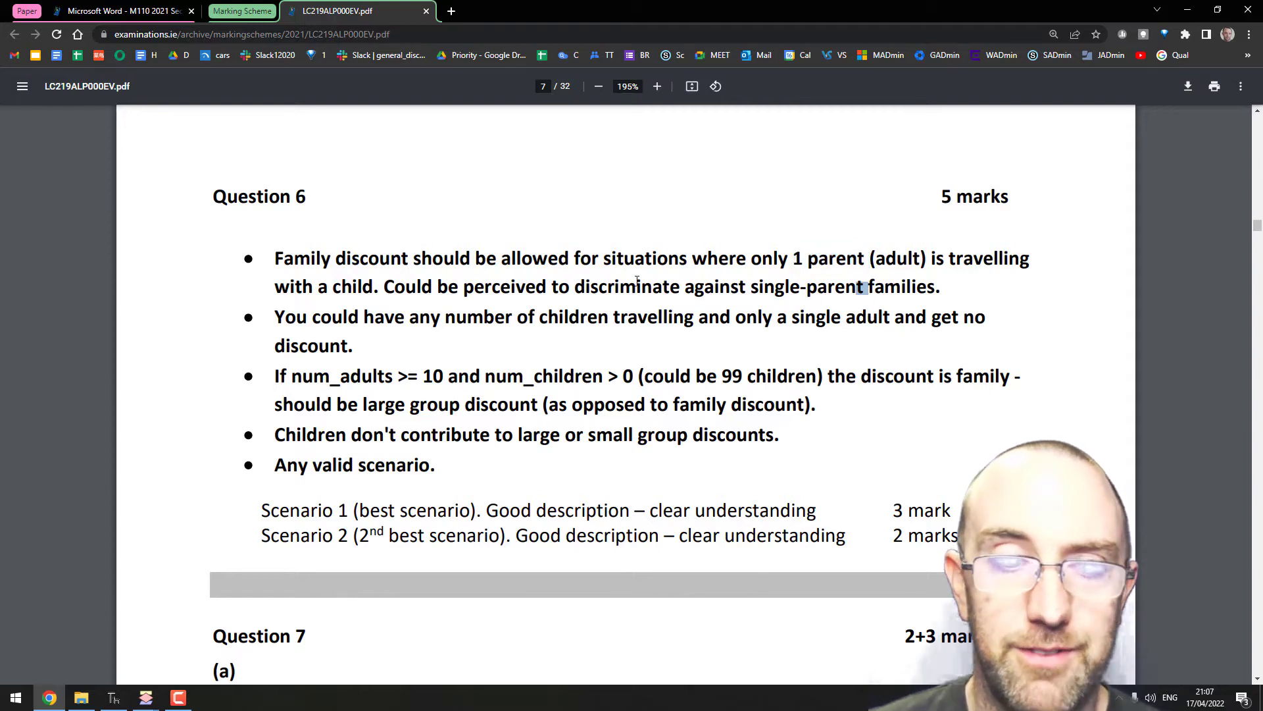
scroll("down", 3)
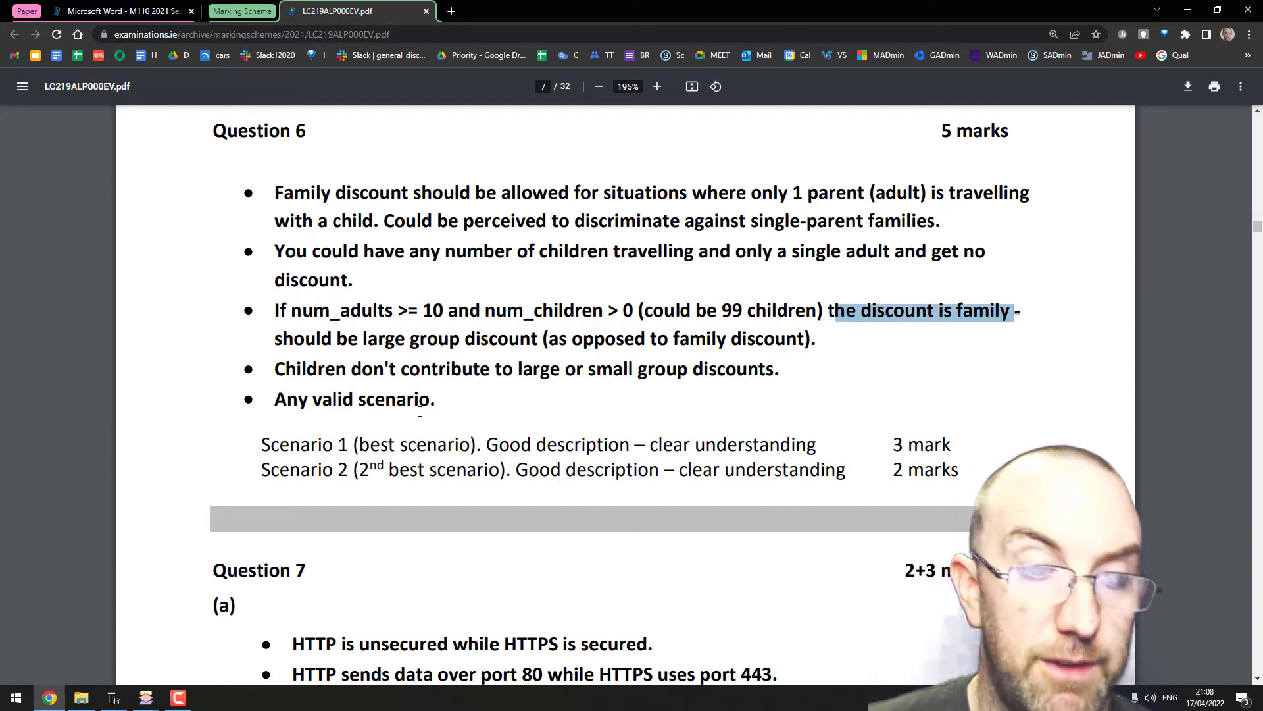
left_click(113, 698)
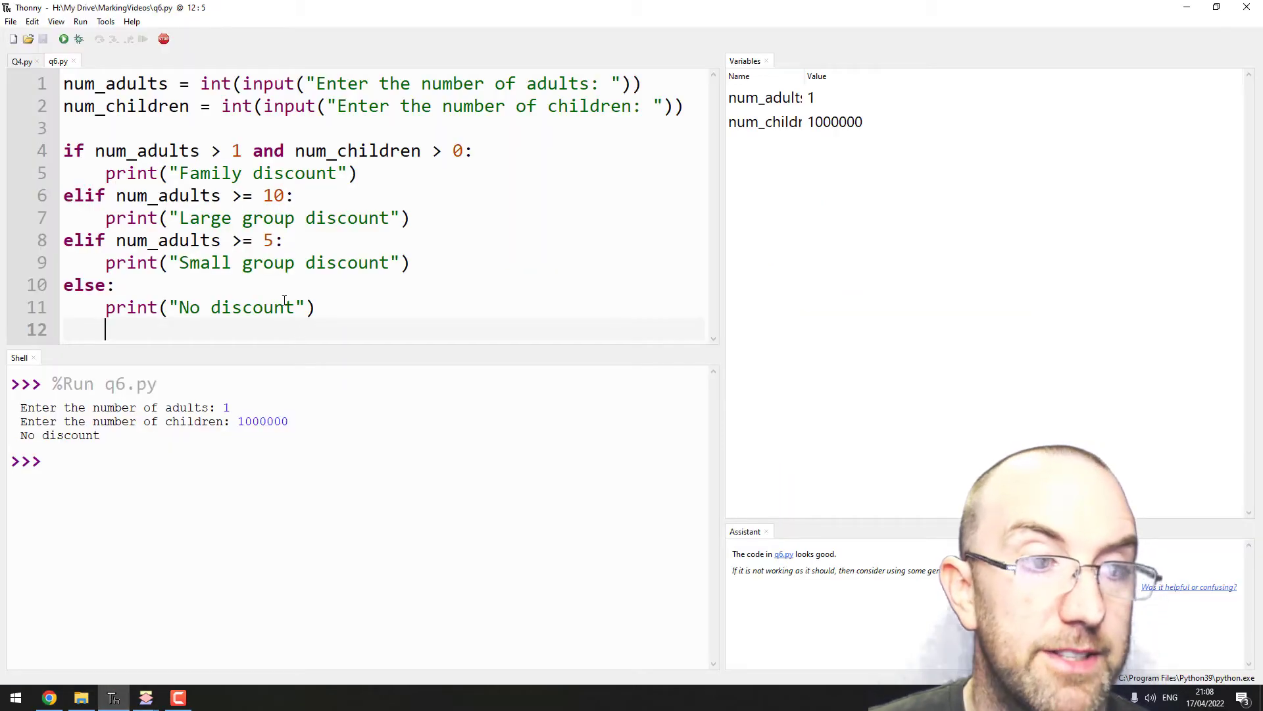
- Inspect the if/elif conditions, including the 10 on line 6, then move to the end of the code
left_click(220, 217)
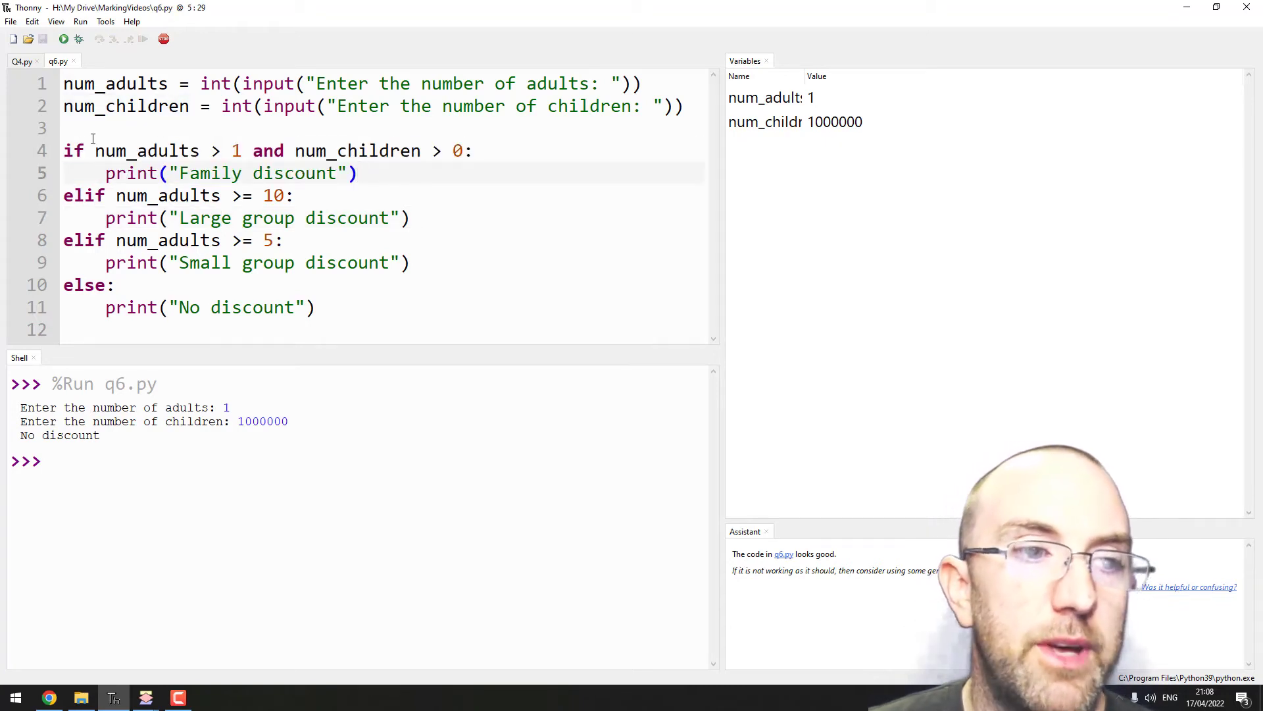
double_click(267, 150)
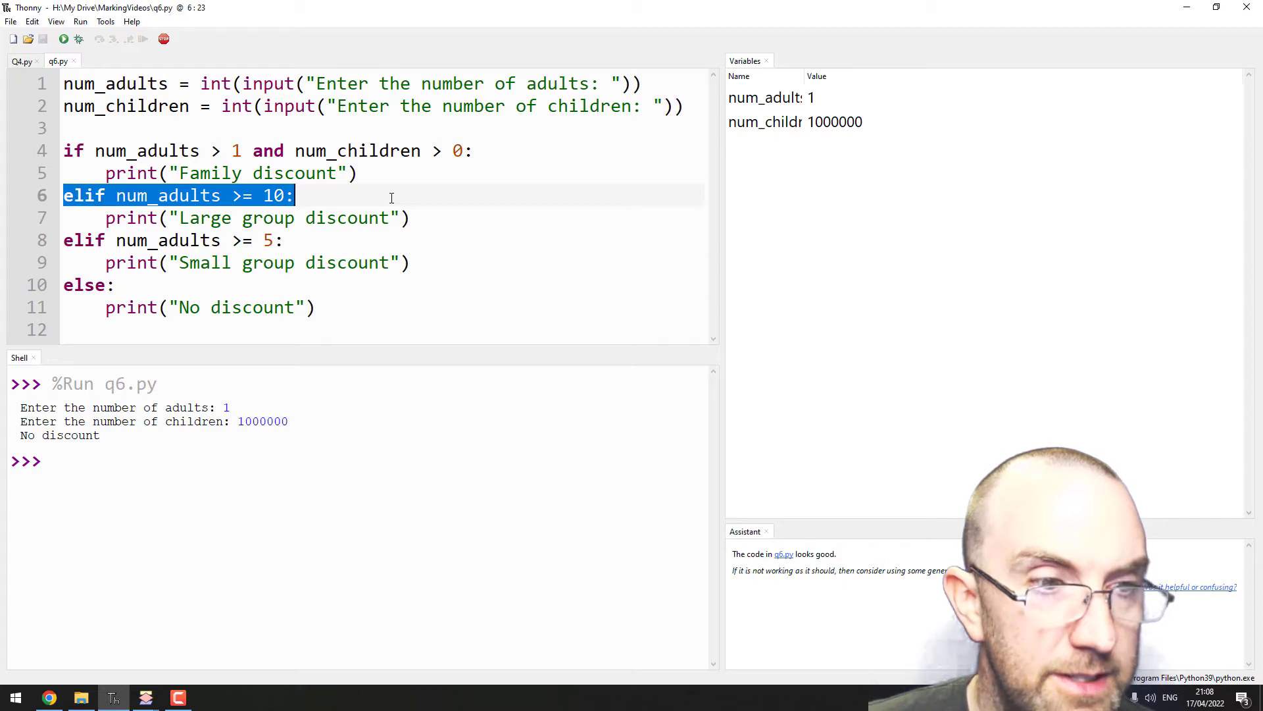
left_click(295, 195)
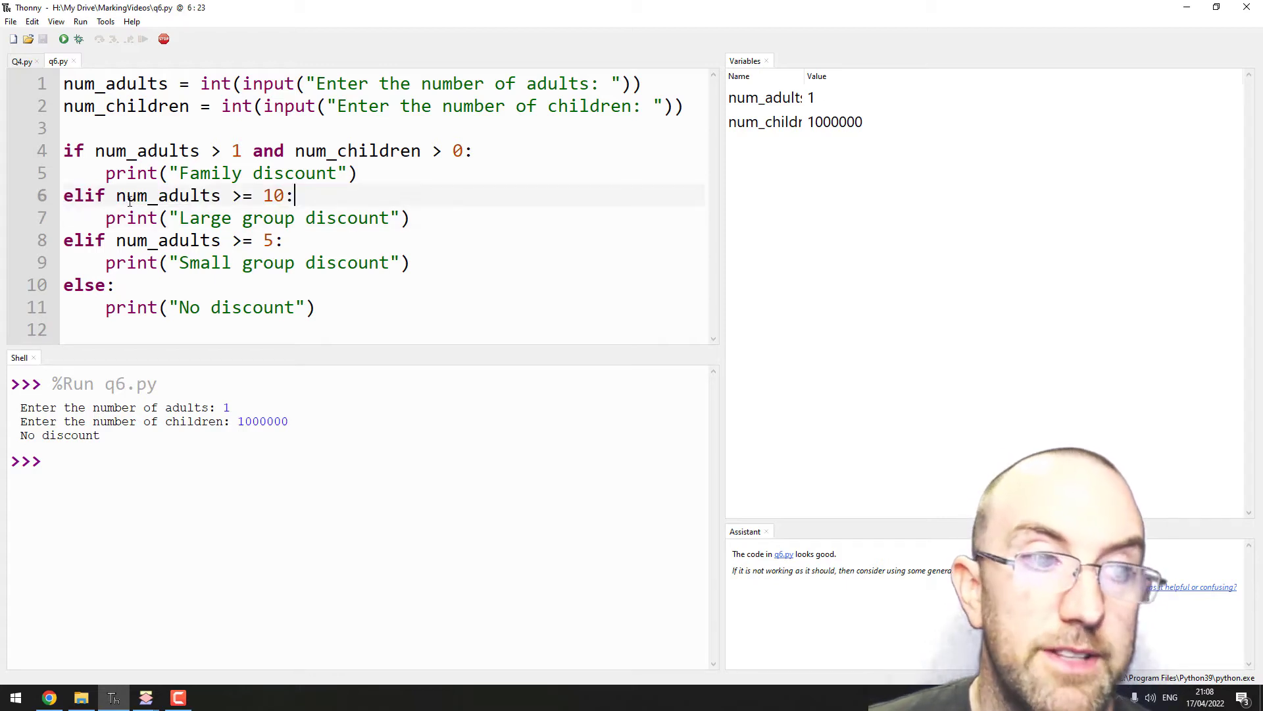
double_click(273, 195)
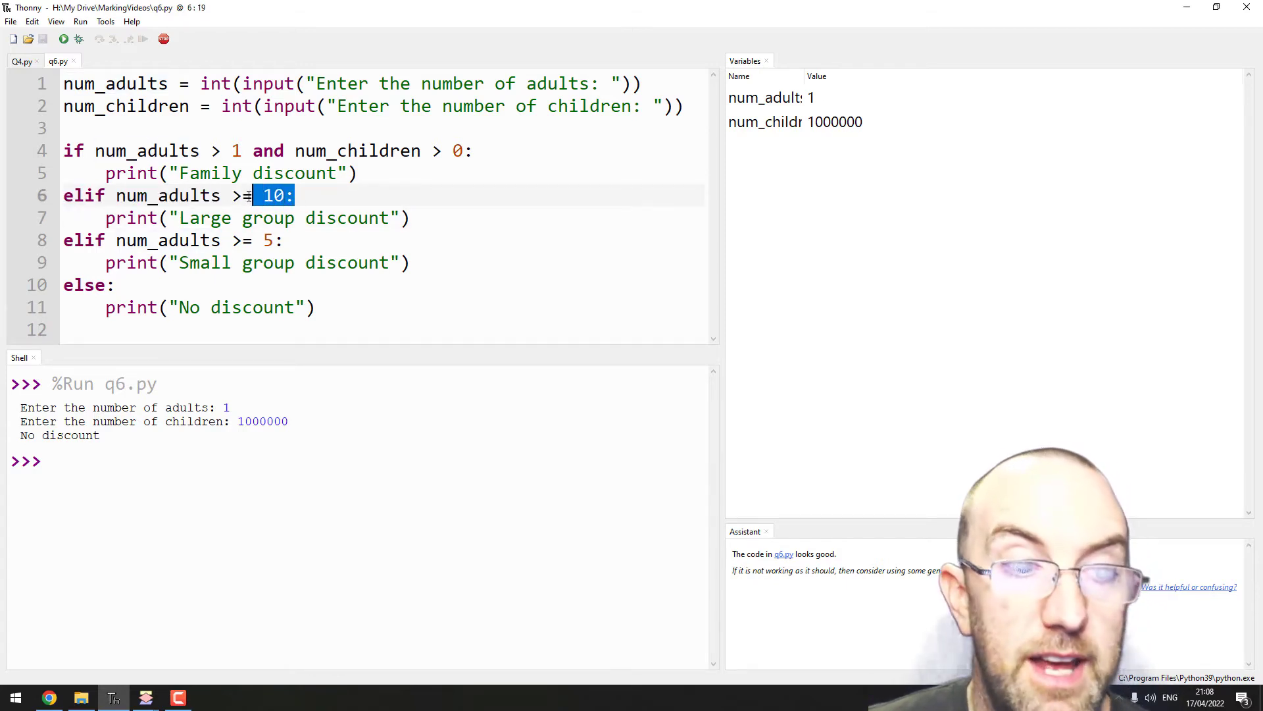
left_click(262, 329)
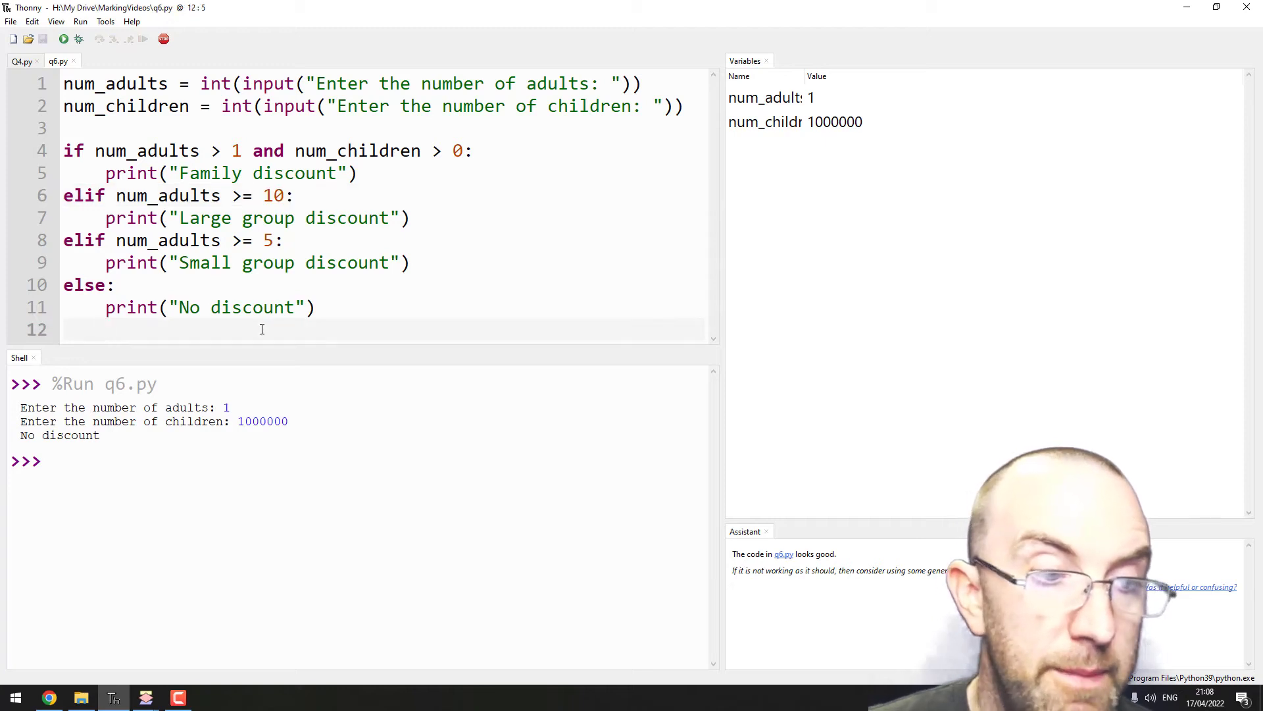
- Add a final line print("hi") below the discount if/elif/else block
type("prin")
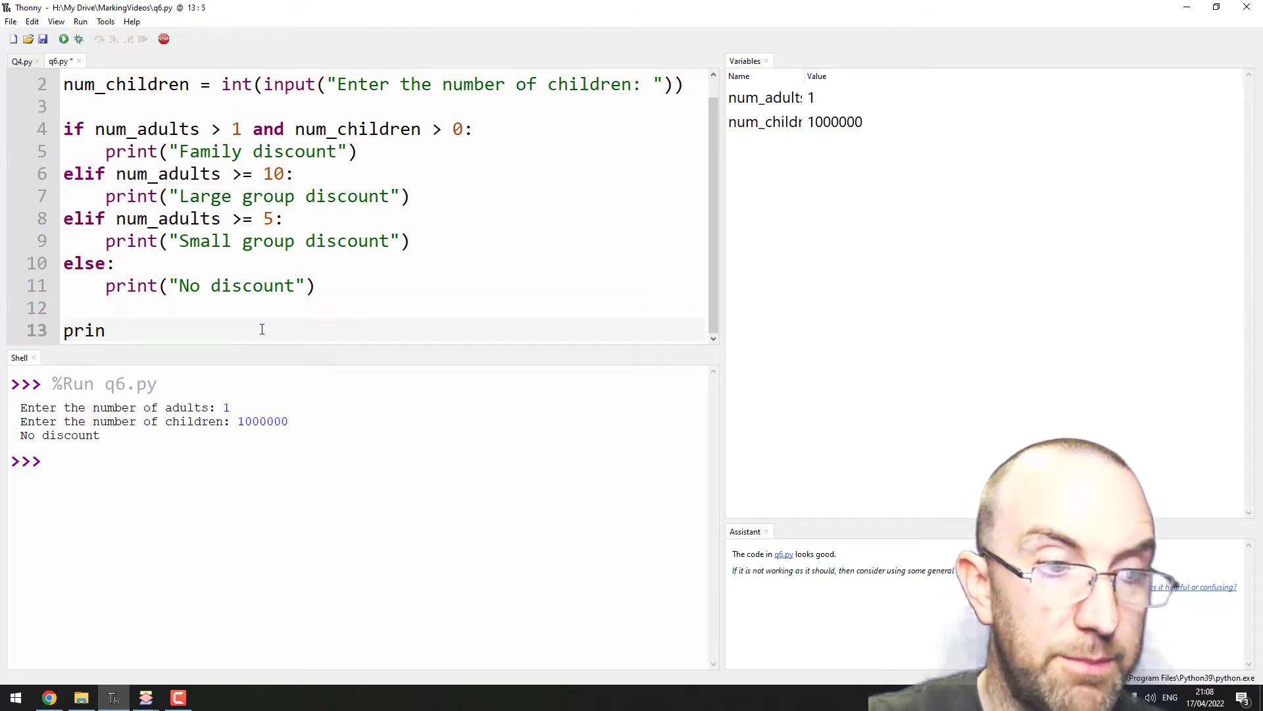
type("t(\"")
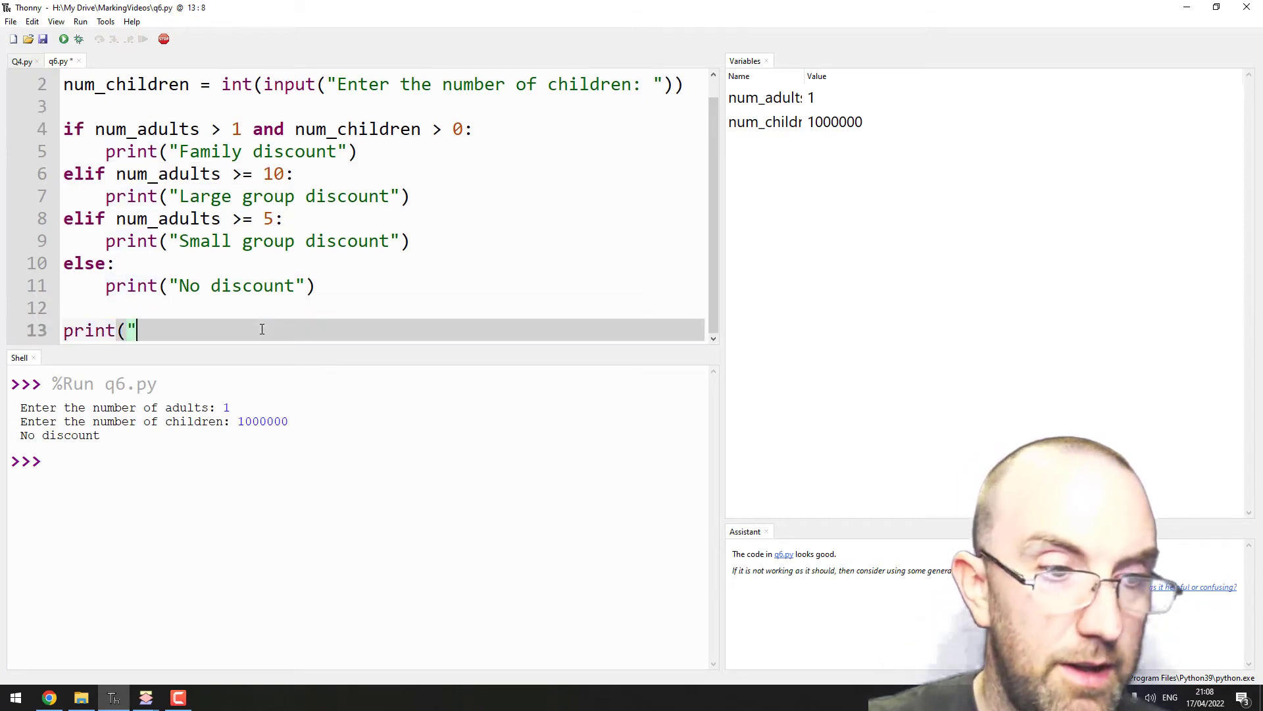
type("hi\")")
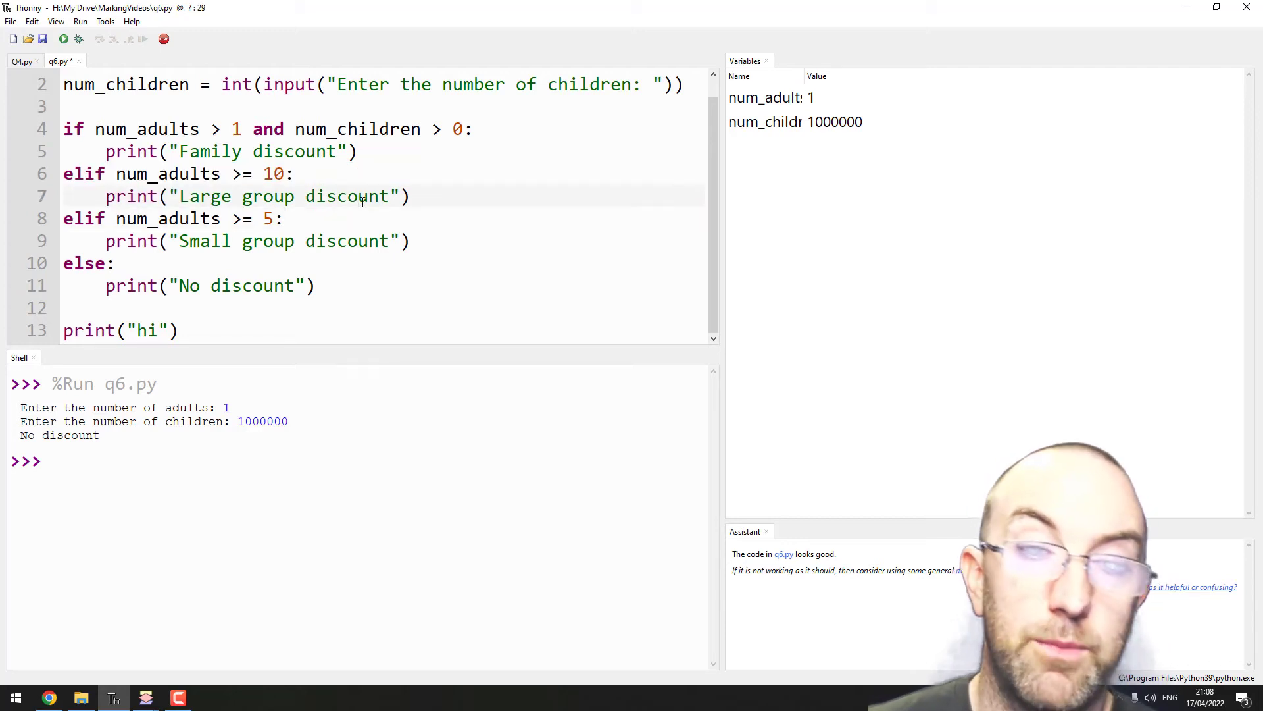
double_click(146, 129)
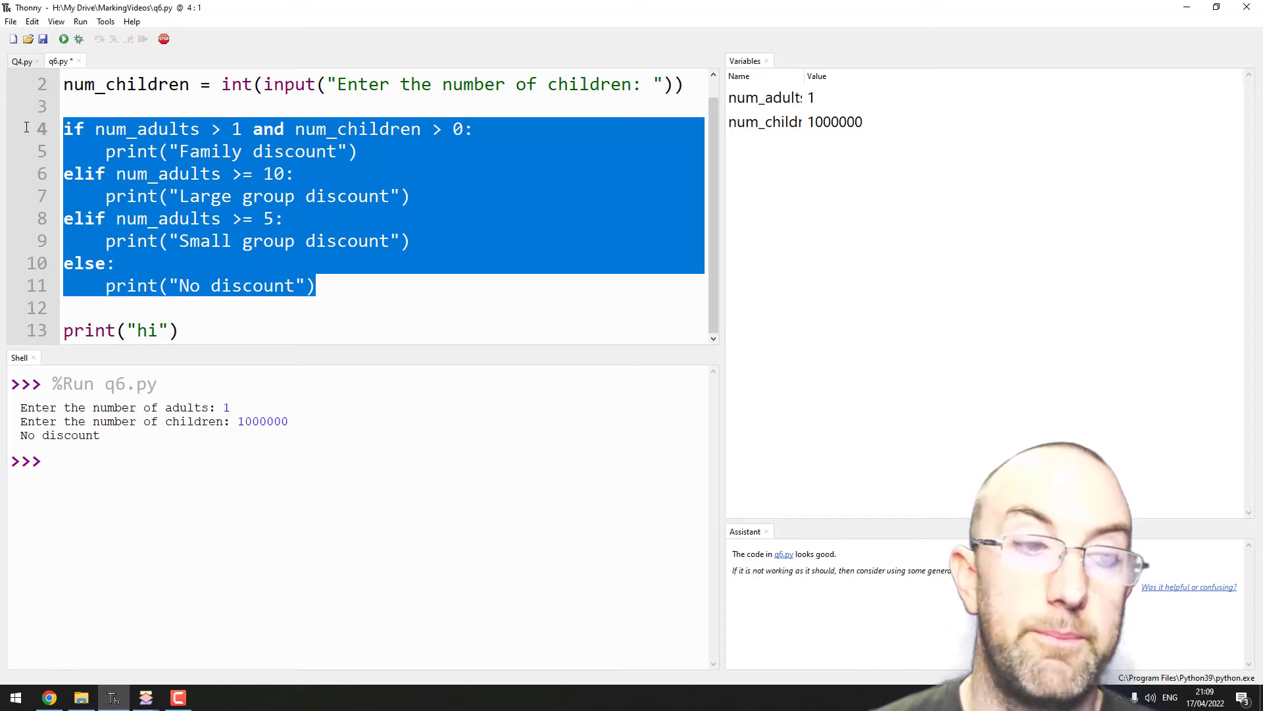
- Replace line 6's elif with if and move to the else branch to remove it
left_click(345, 196)
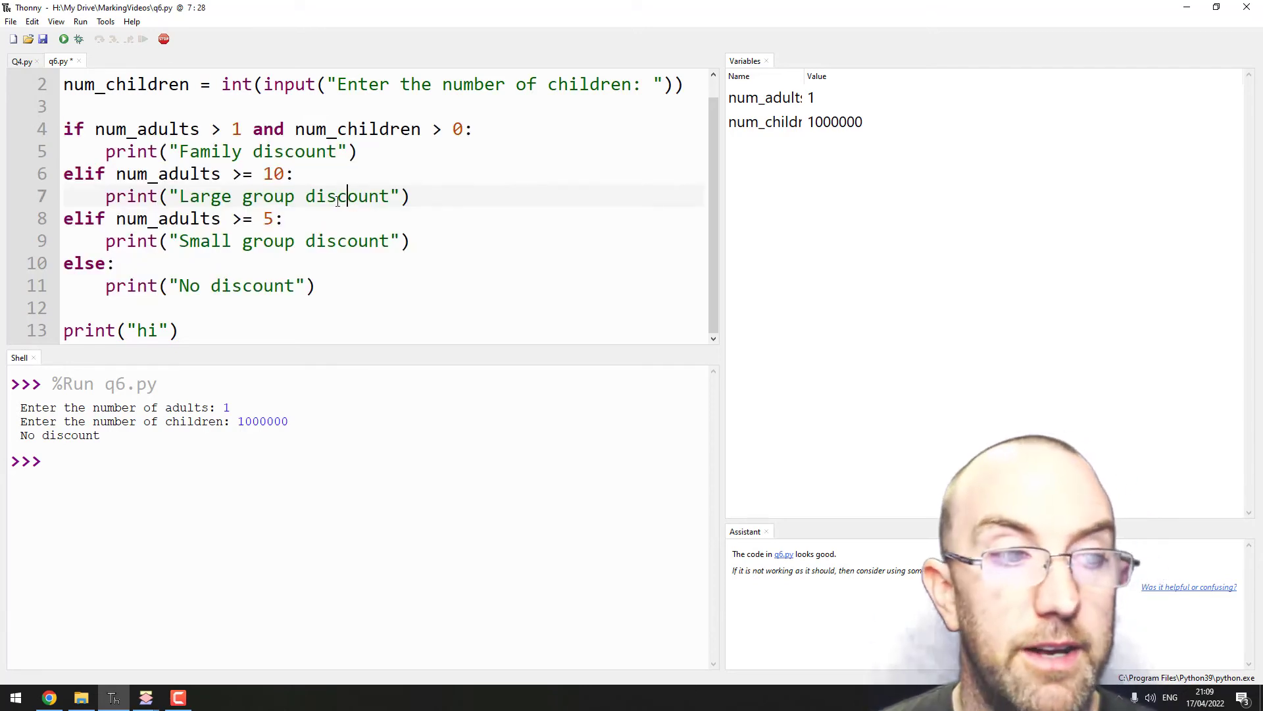
double_click(83, 174)
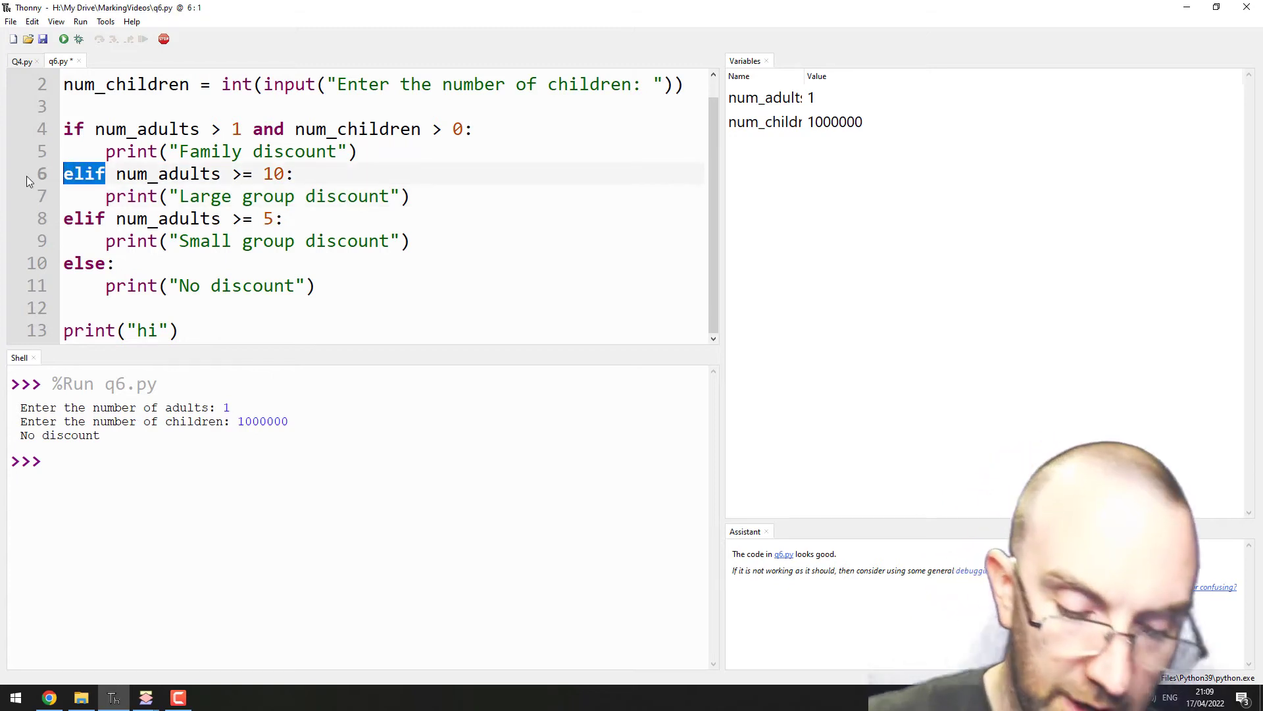
type("if")
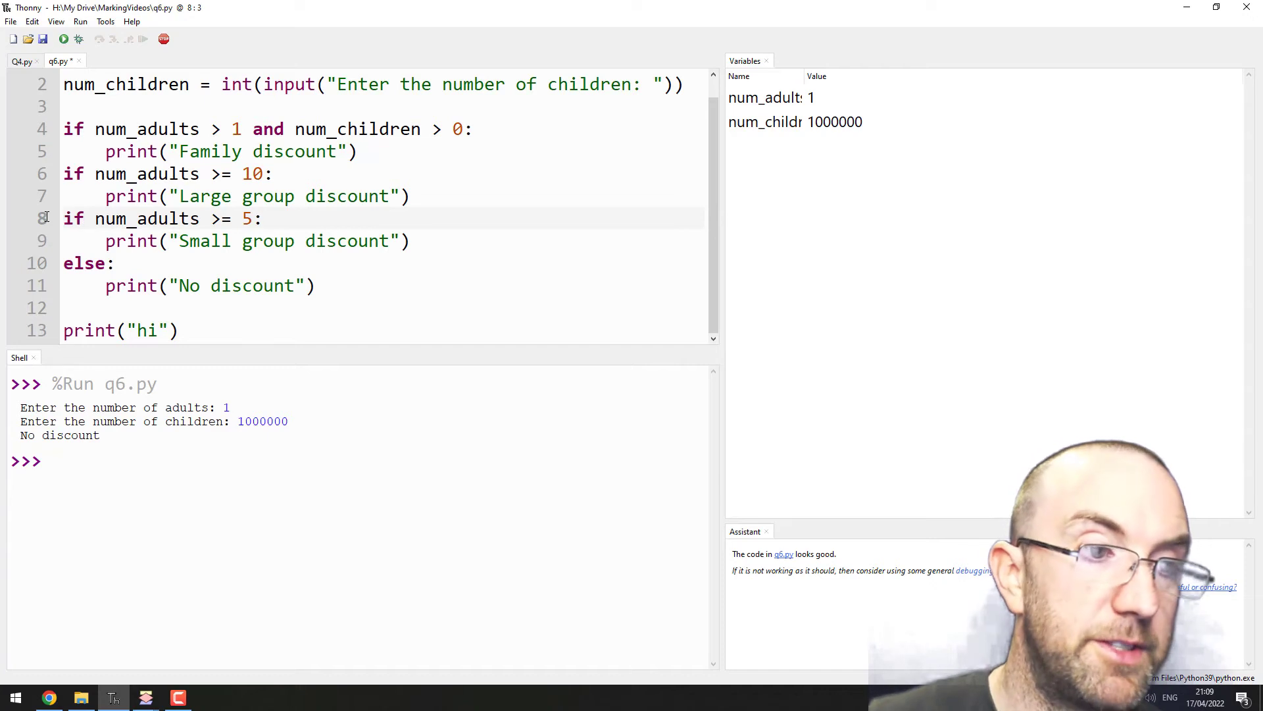
left_click(188, 241)
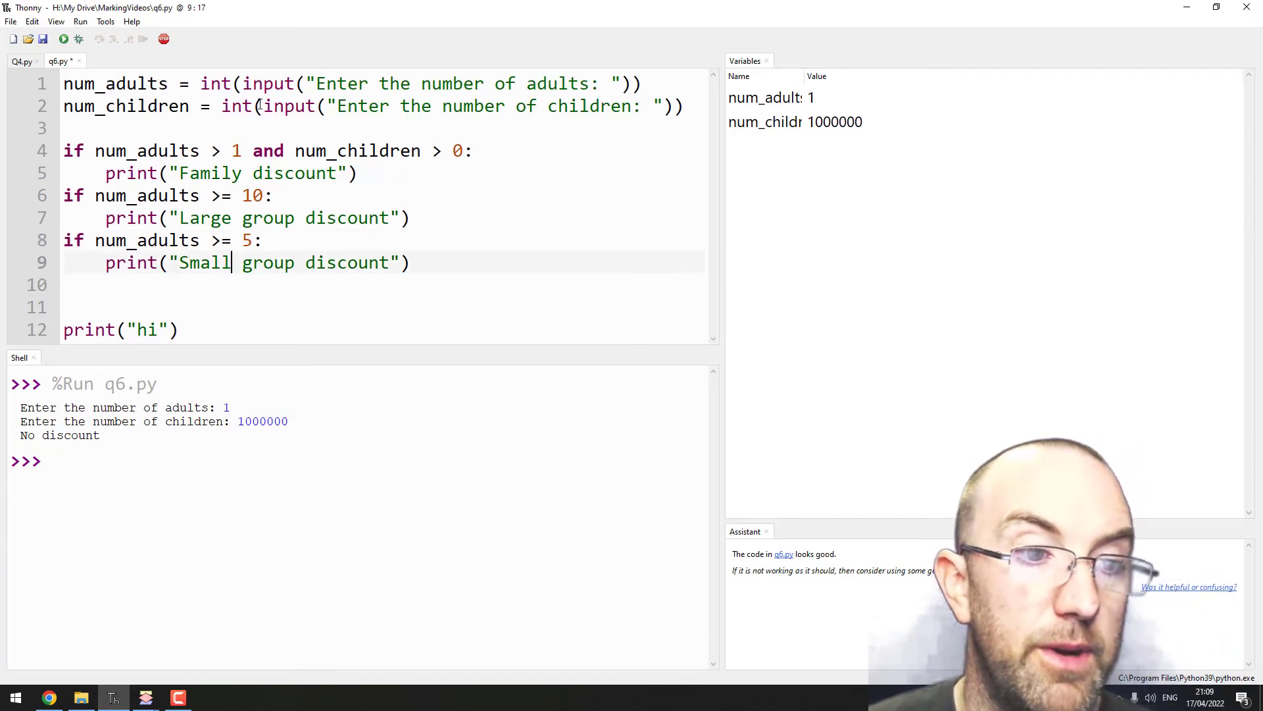
mouse_move(63, 40)
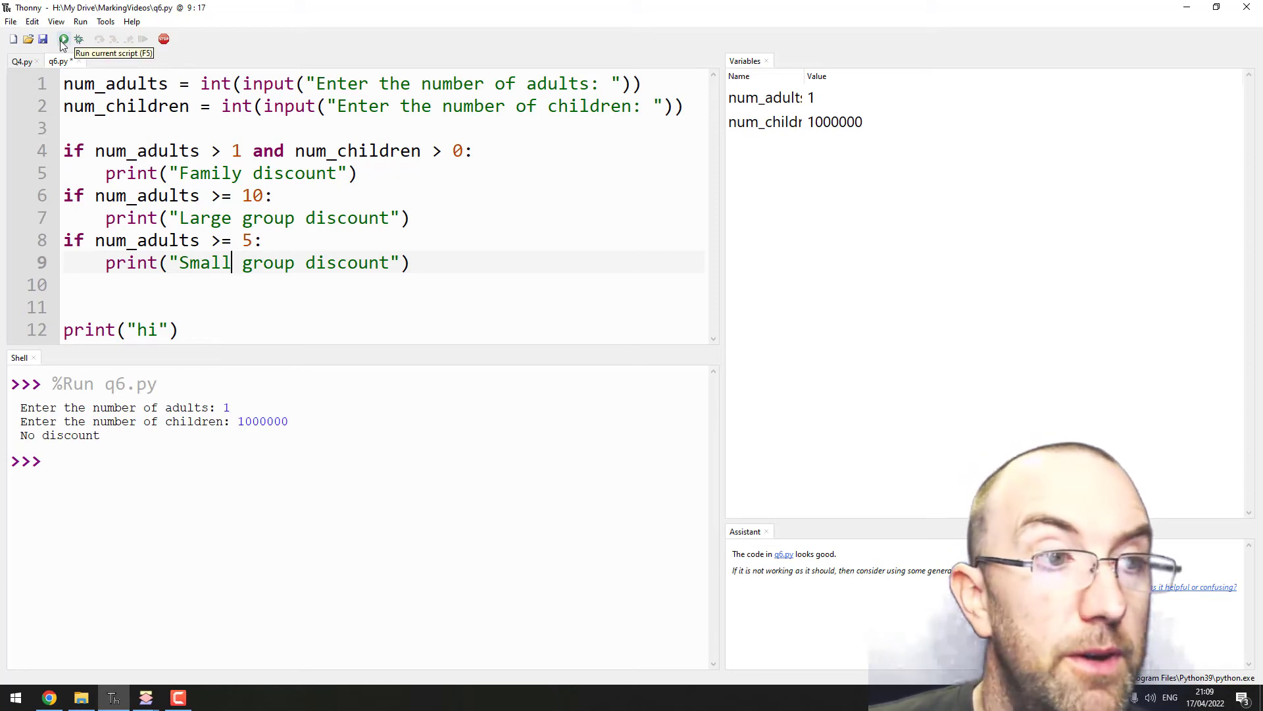
- Run q6.py with 10 adults and 10 children and highlight the Family and other discount results printed
left_click(63, 39)
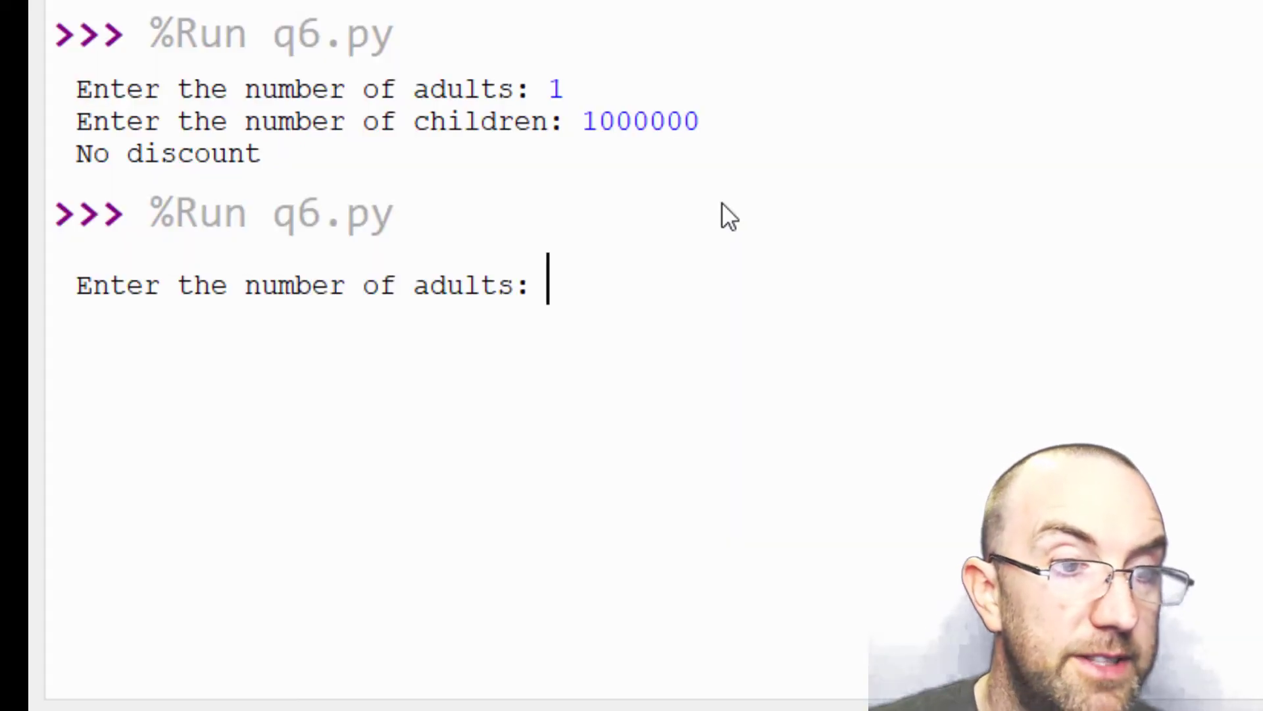
type("10")
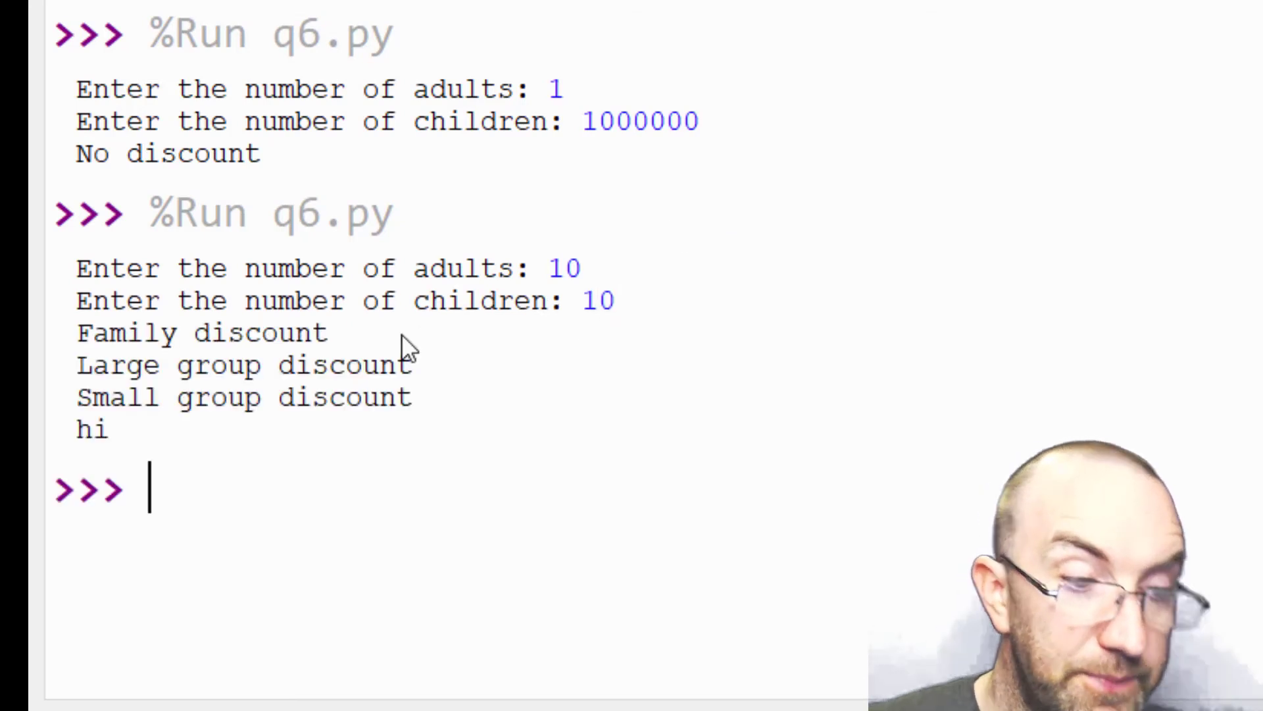
double_click(126, 333)
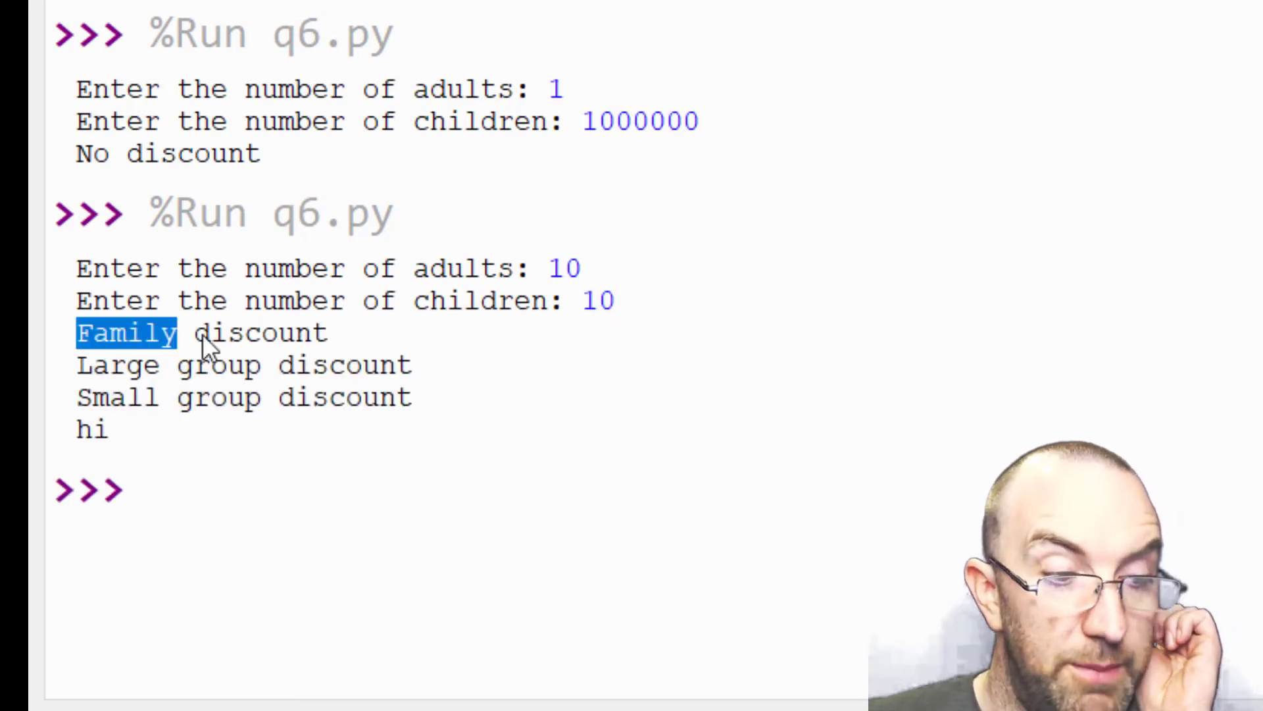
double_click(91, 428)
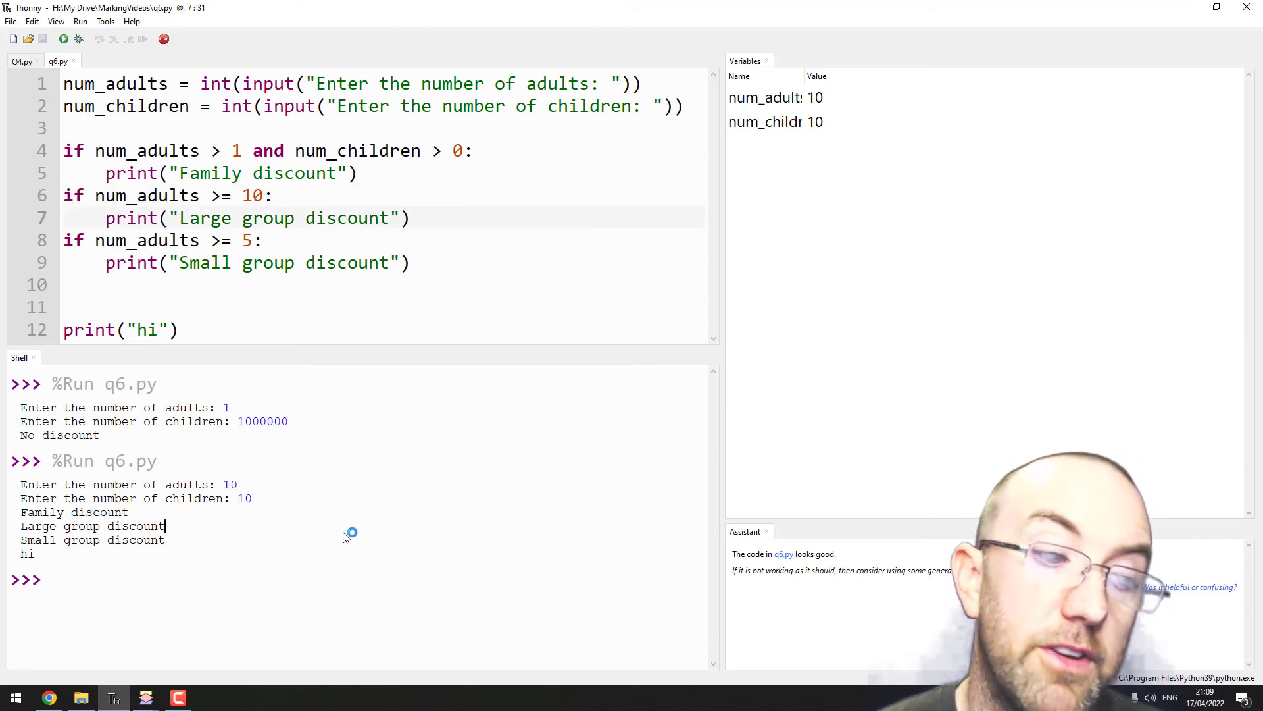
left_click_drag(95, 150, 253, 217)
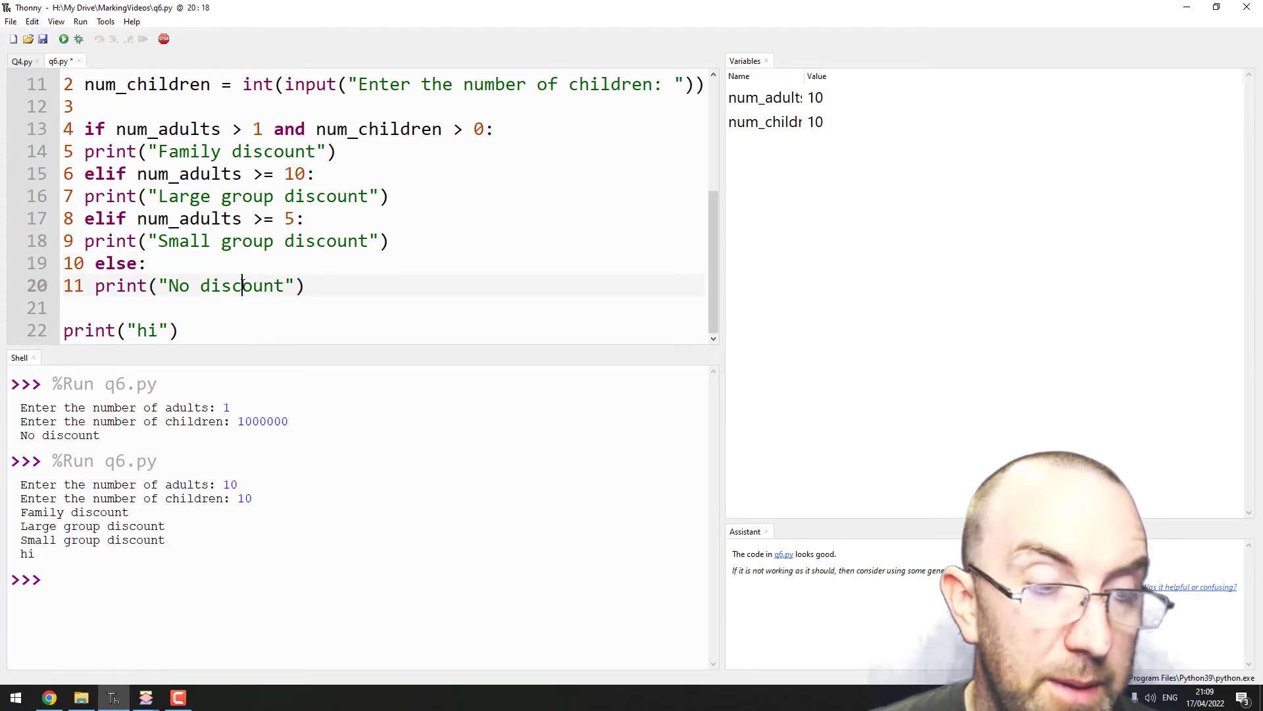
left_click(72, 307)
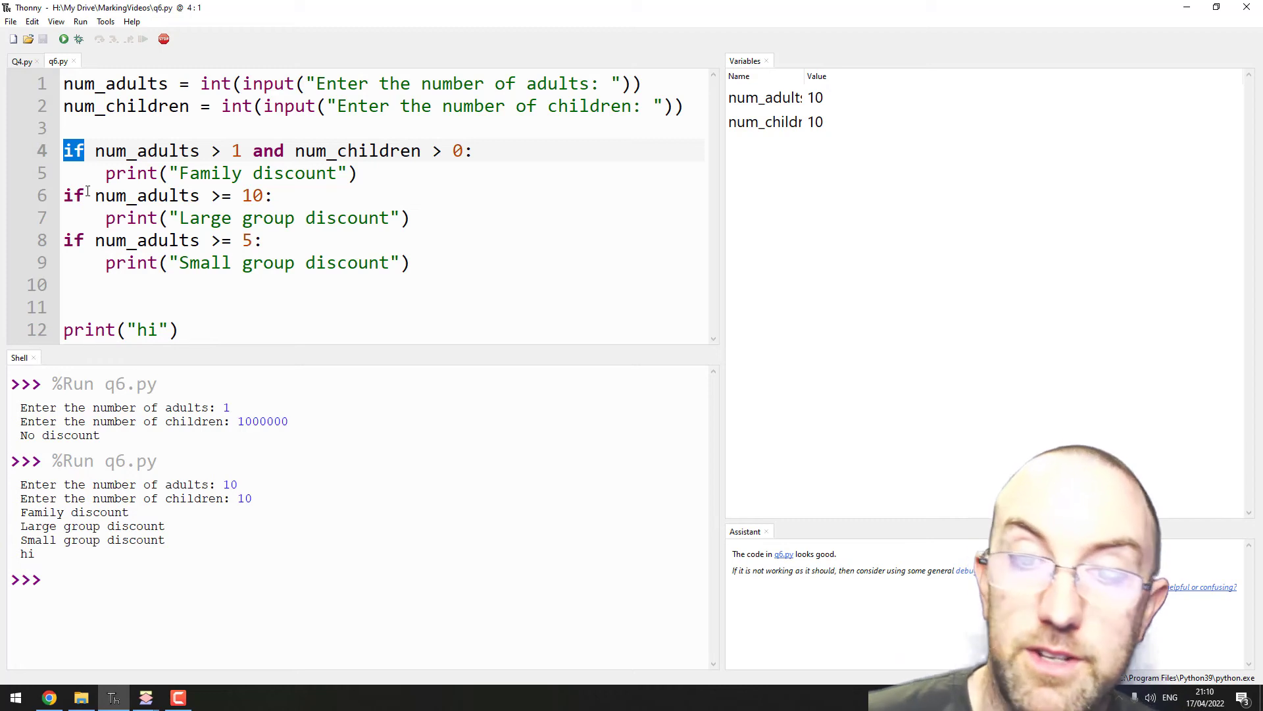
left_click(48, 697)
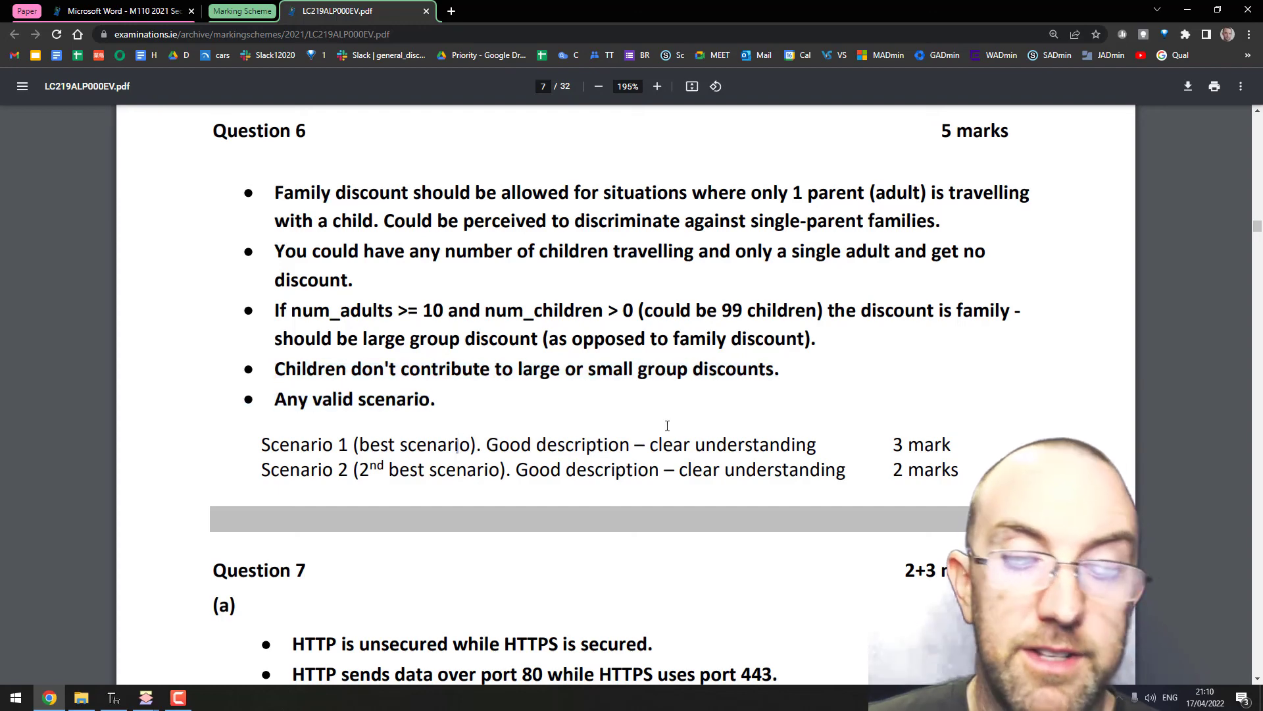
scroll("down", 3)
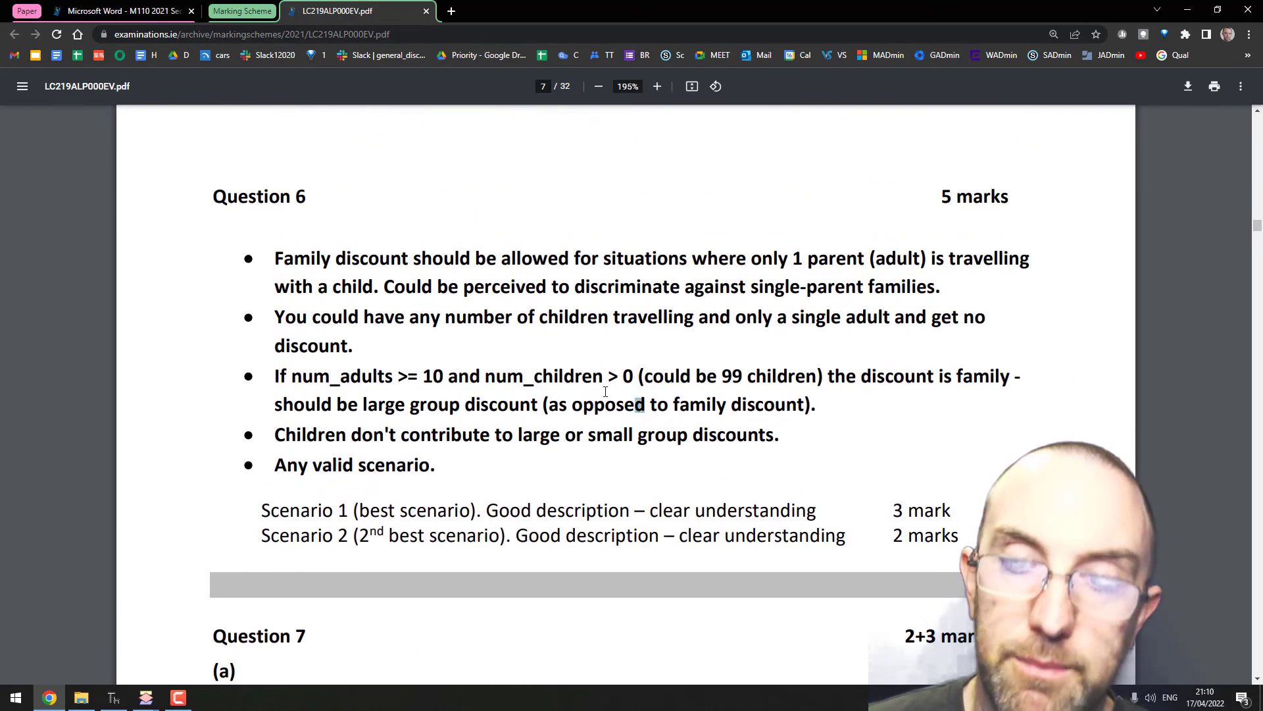
left_click(113, 698)
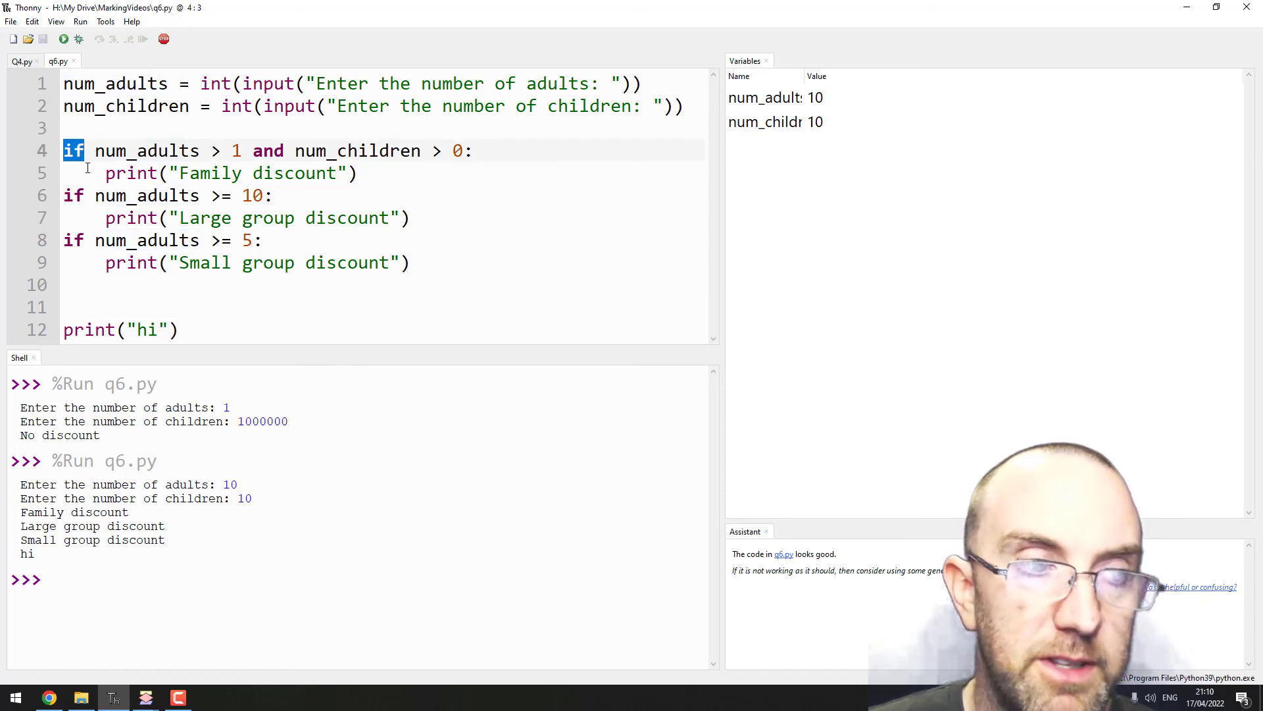
left_click(66, 195)
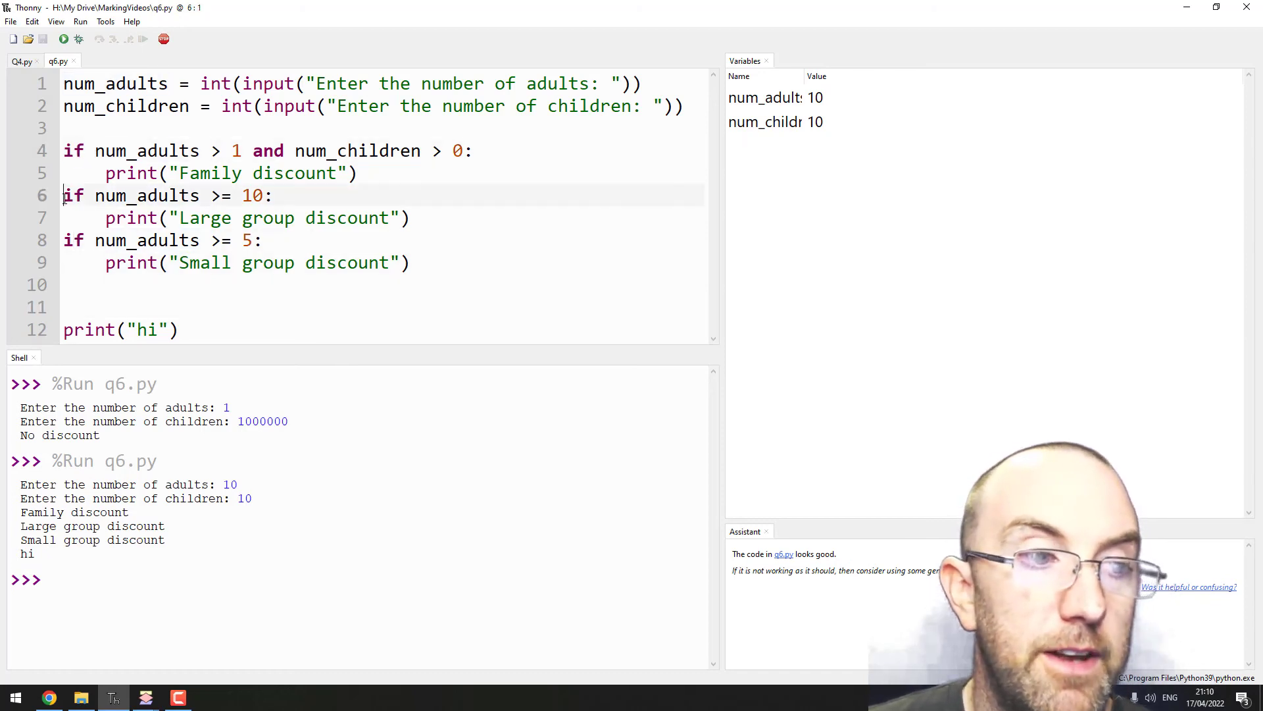
type("el")
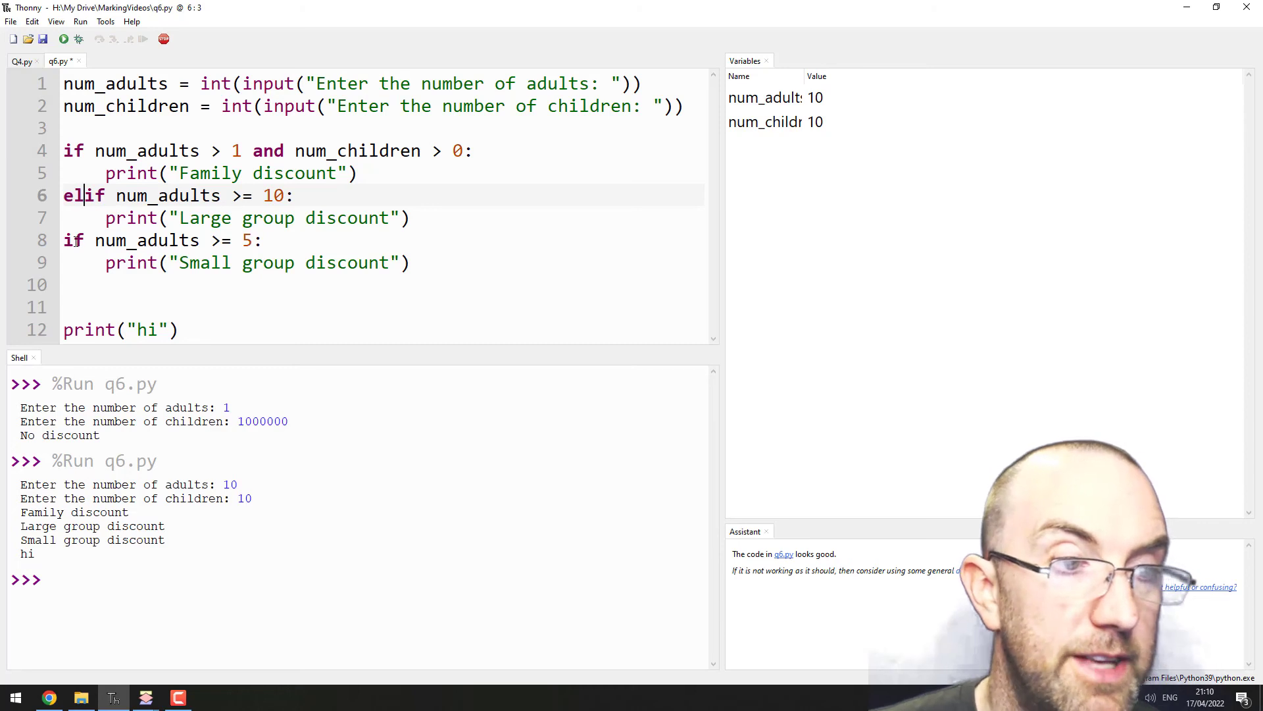
left_click(65, 239)
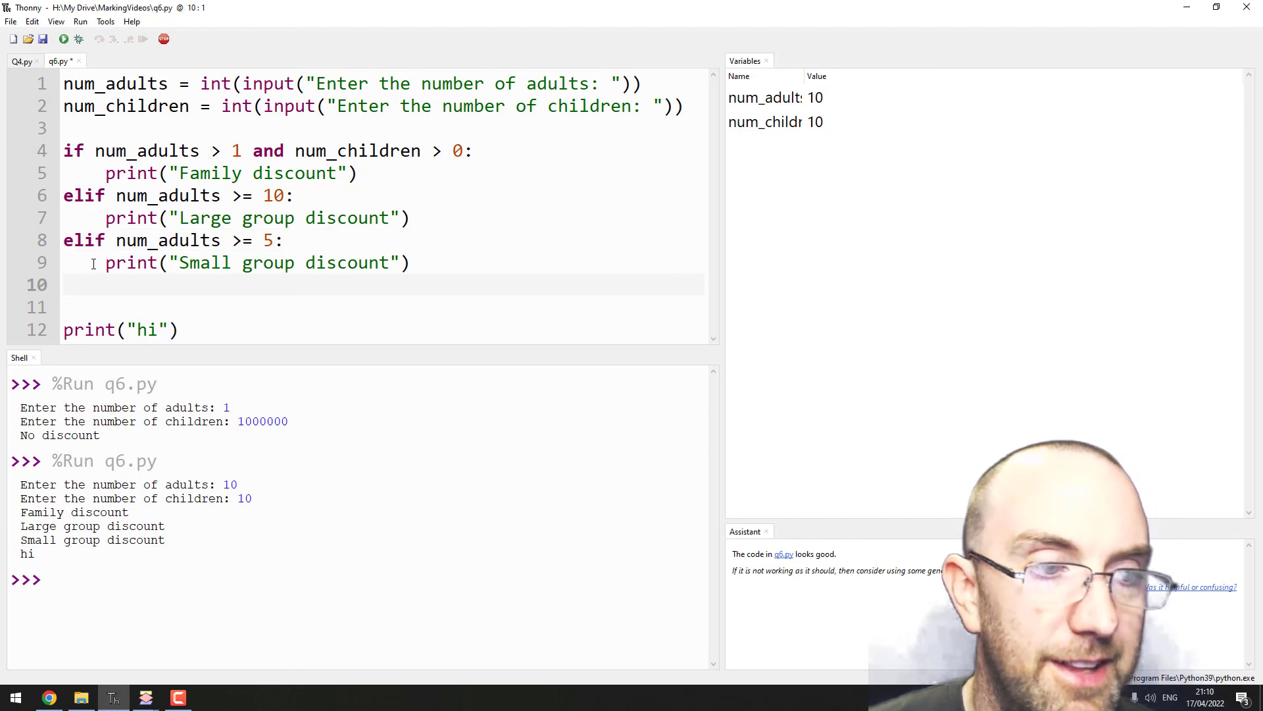
left_click(73, 150)
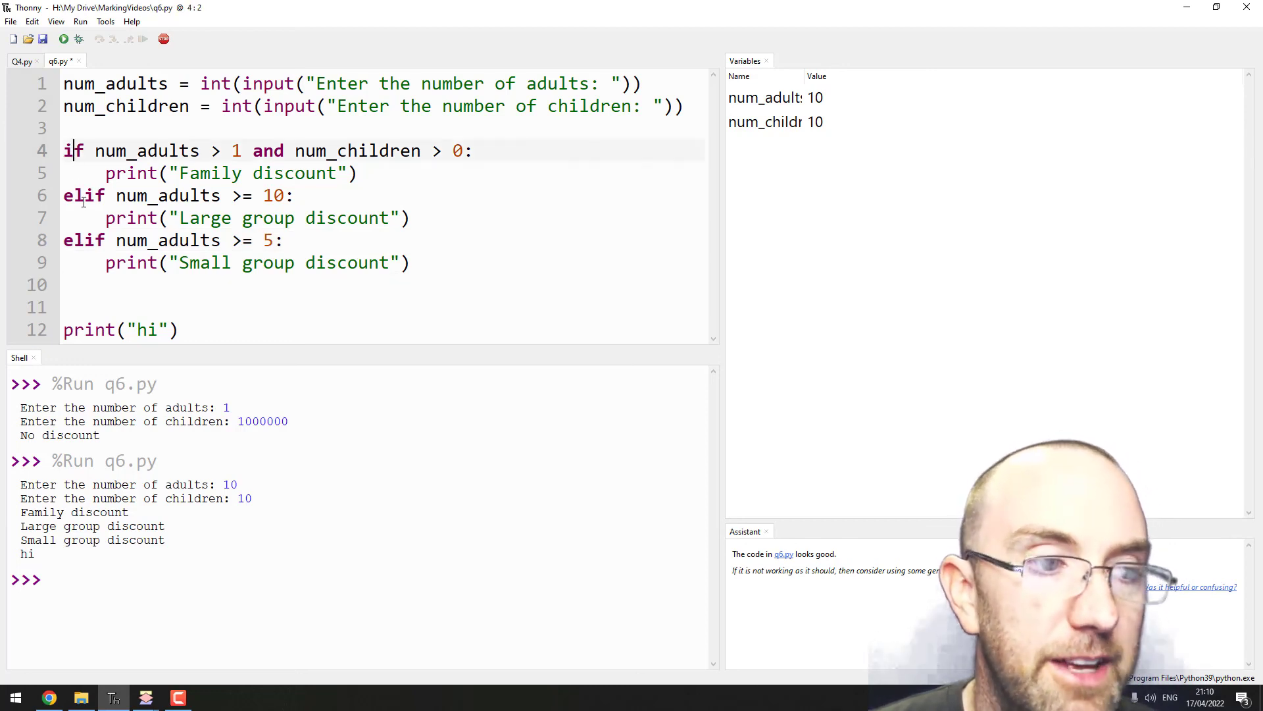
left_click(87, 239)
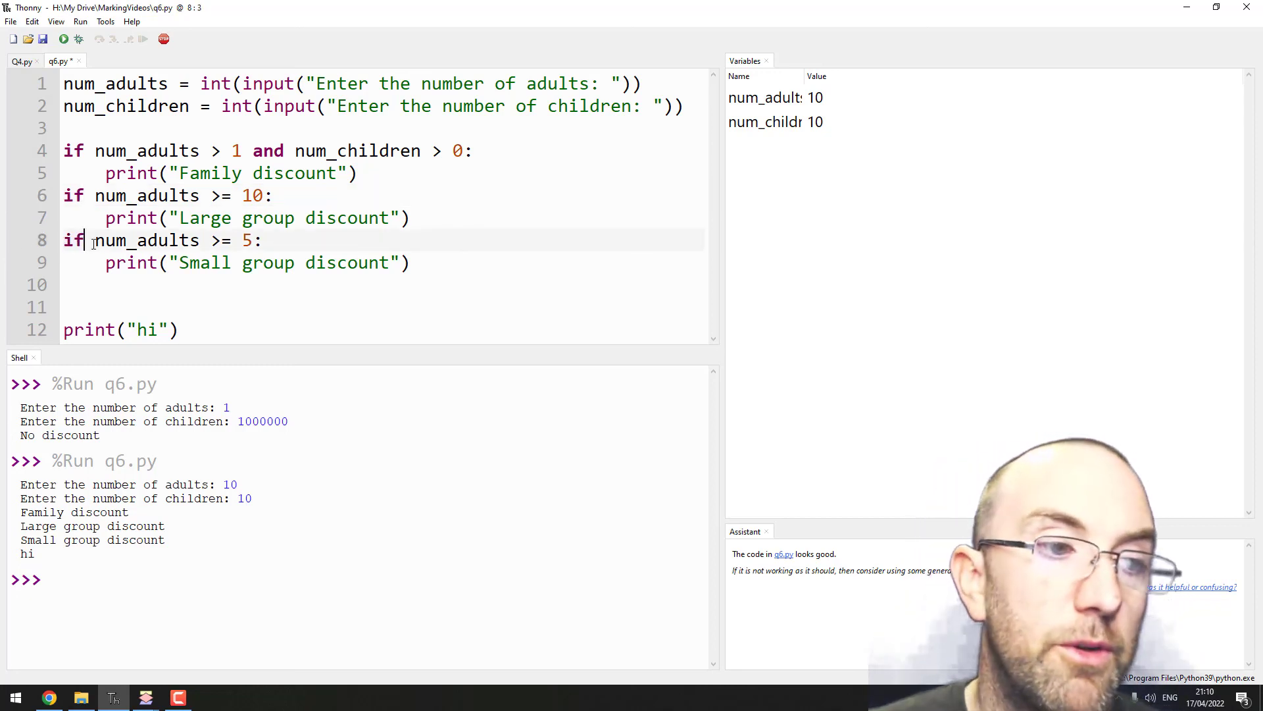
left_click(173, 194)
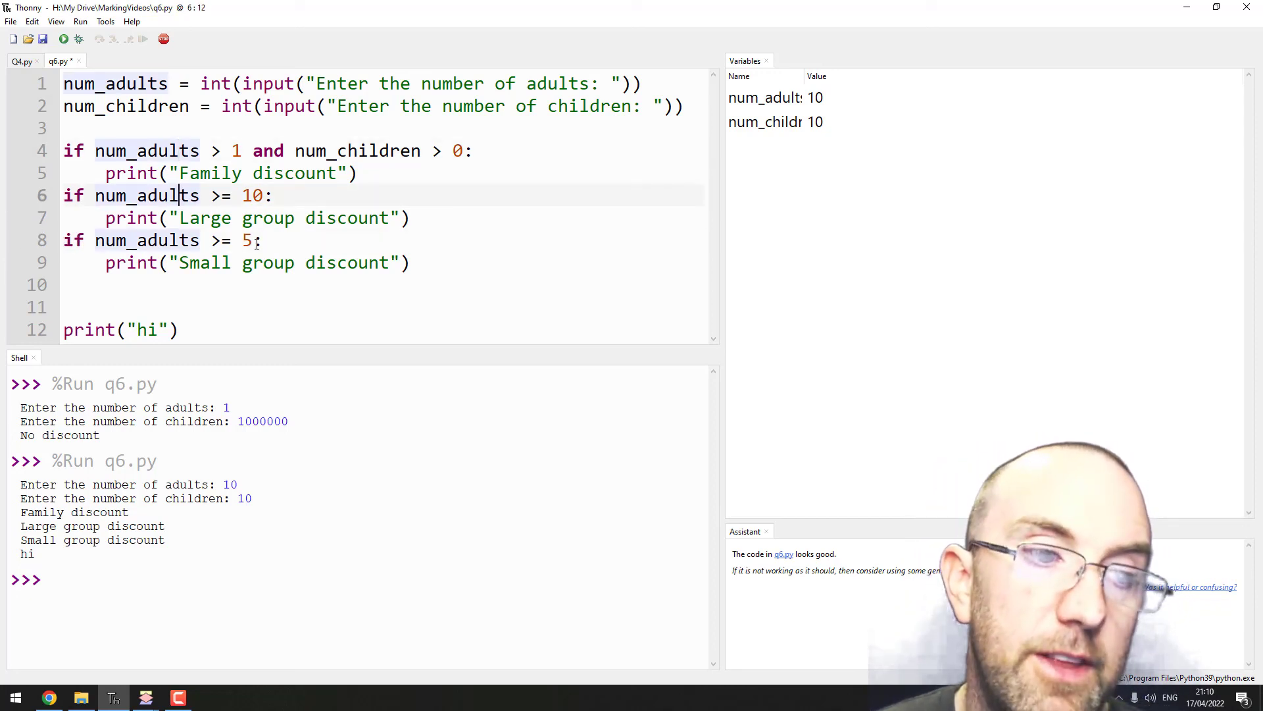
left_click(179, 329)
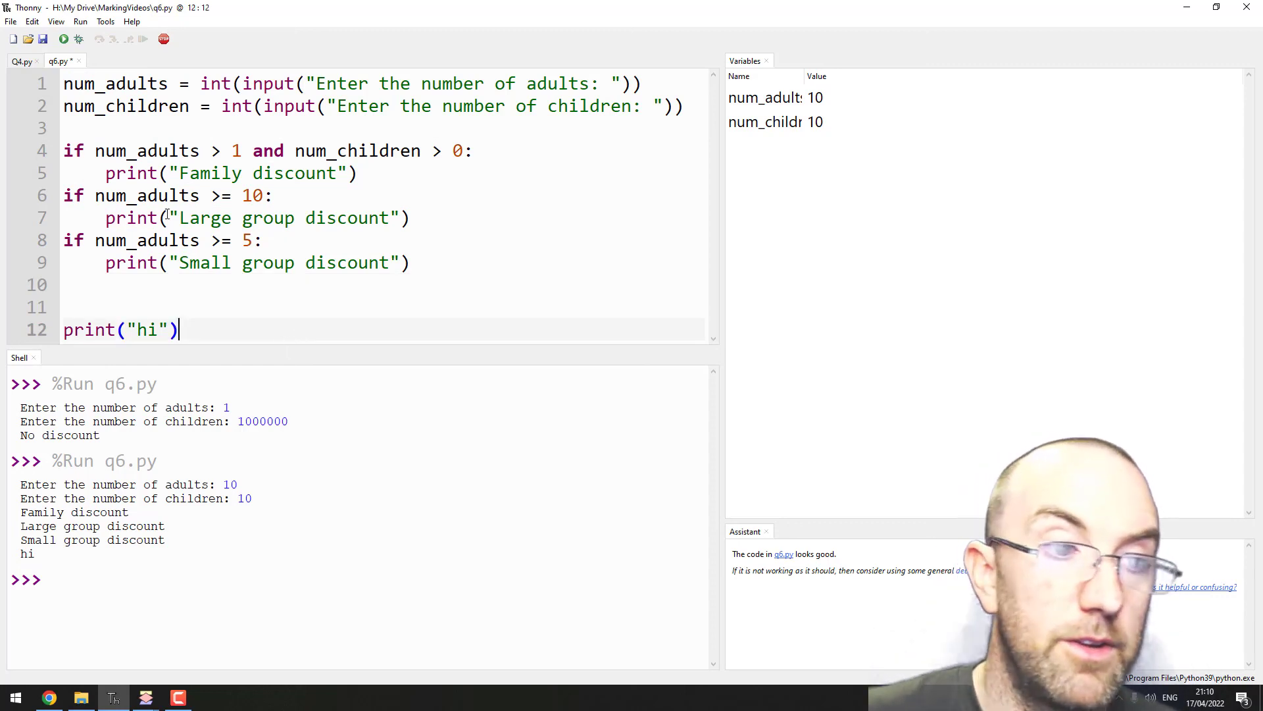
left_click(121, 263)
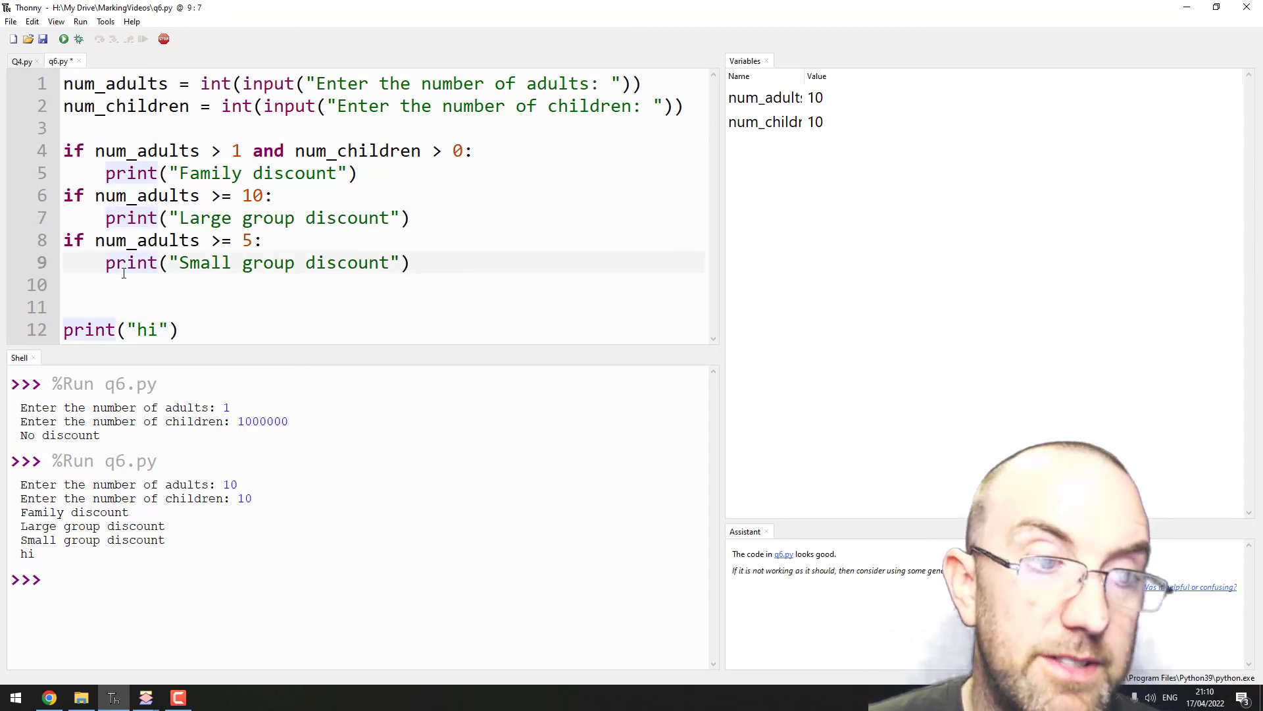